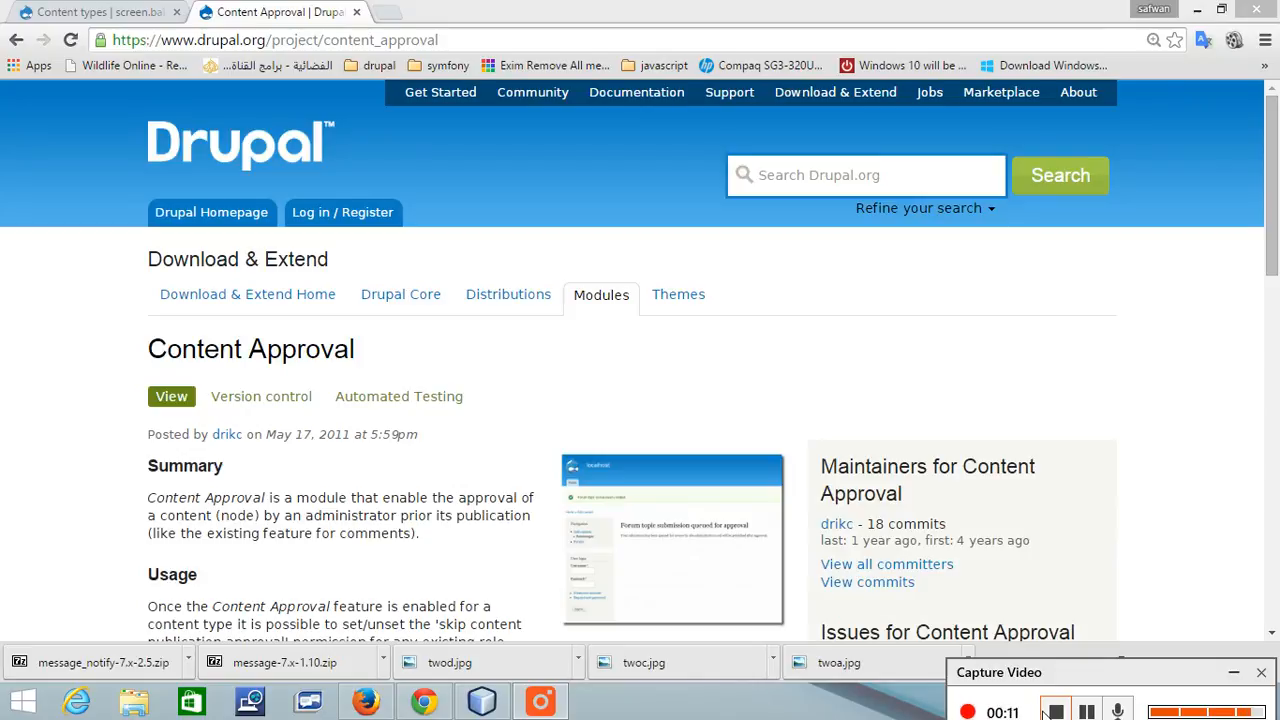
pyautogui.moveTo(276, 592)
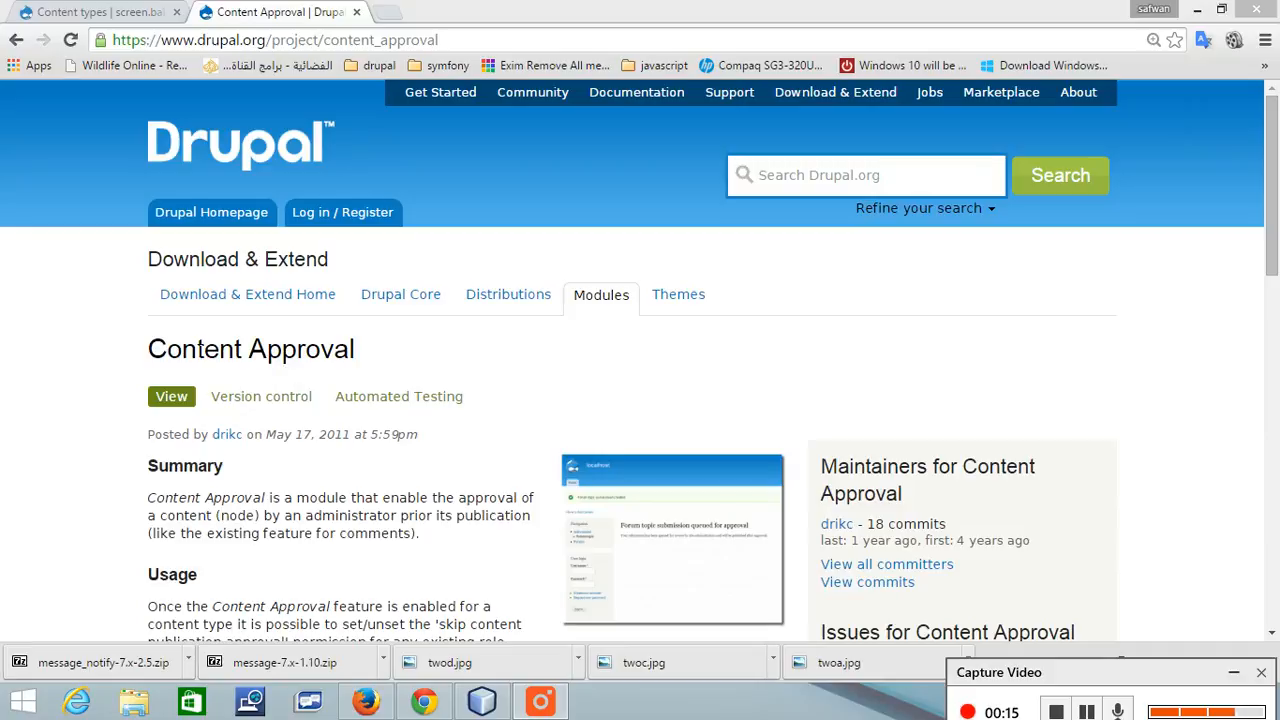
pyautogui.moveTo(358, 360)
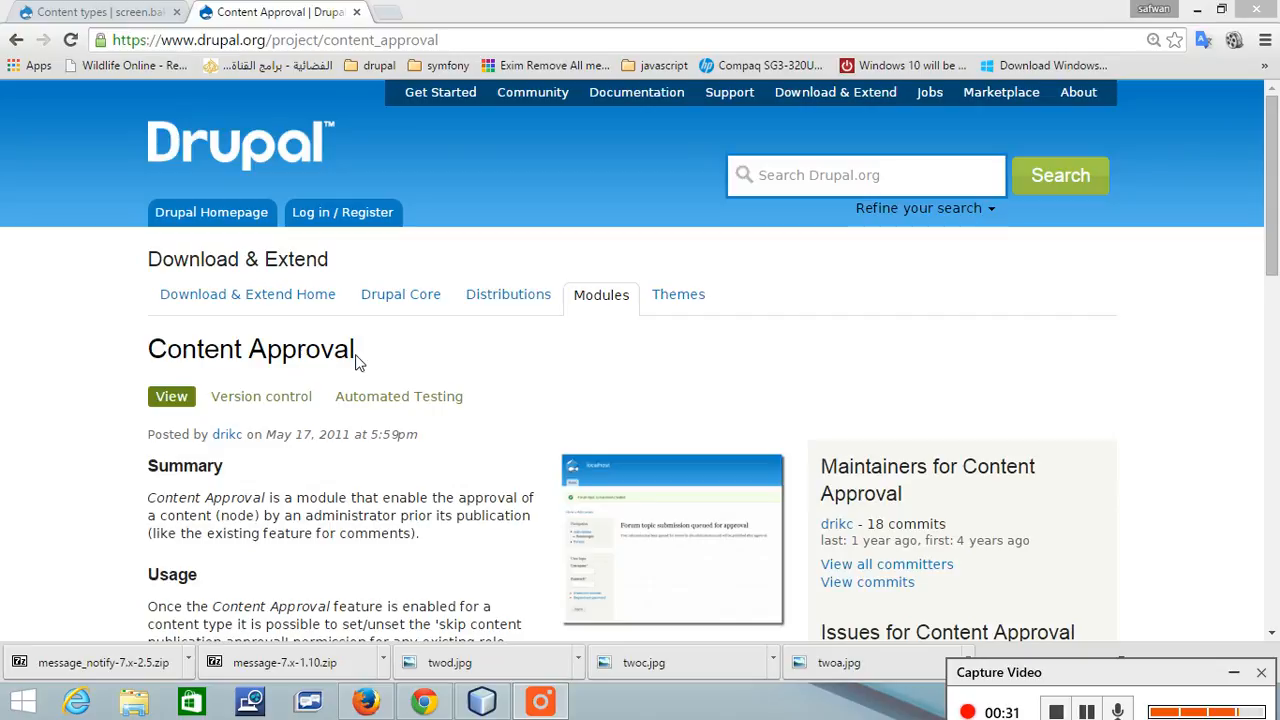
# Return to the Drupal admin tab and open Structure › Content types
pyautogui.click(100, 18)
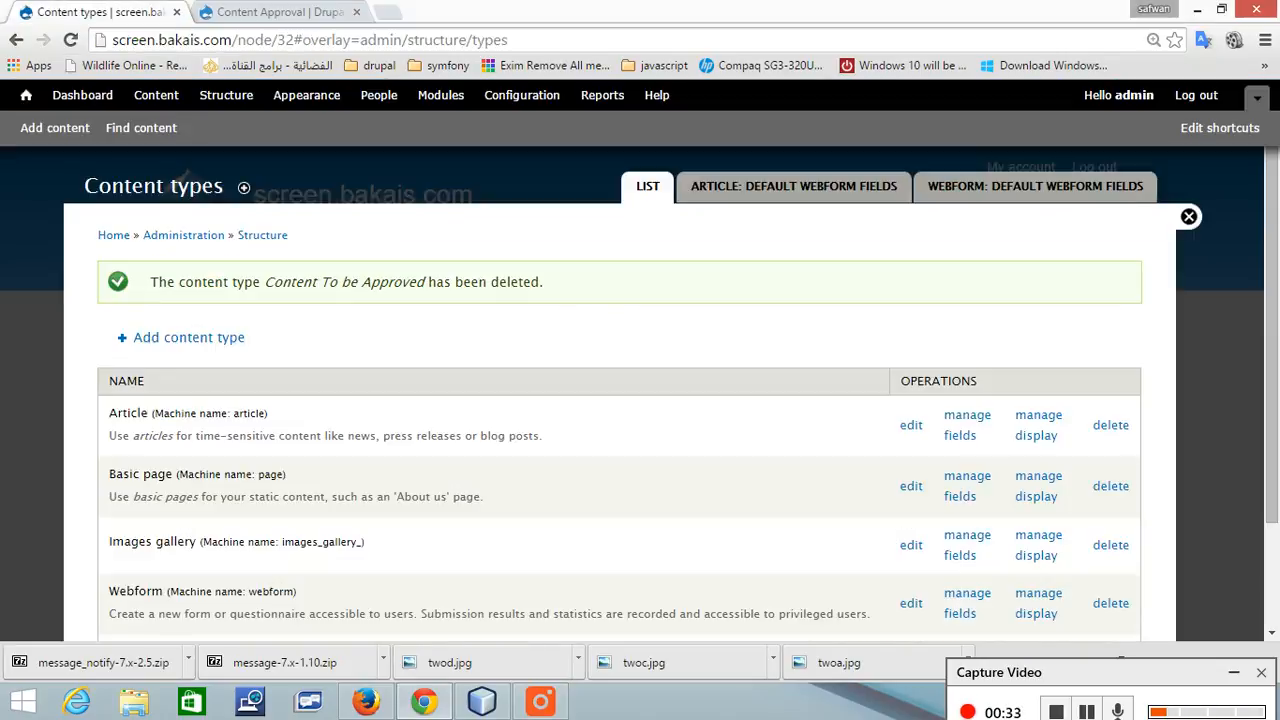
pyautogui.moveTo(144, 127)
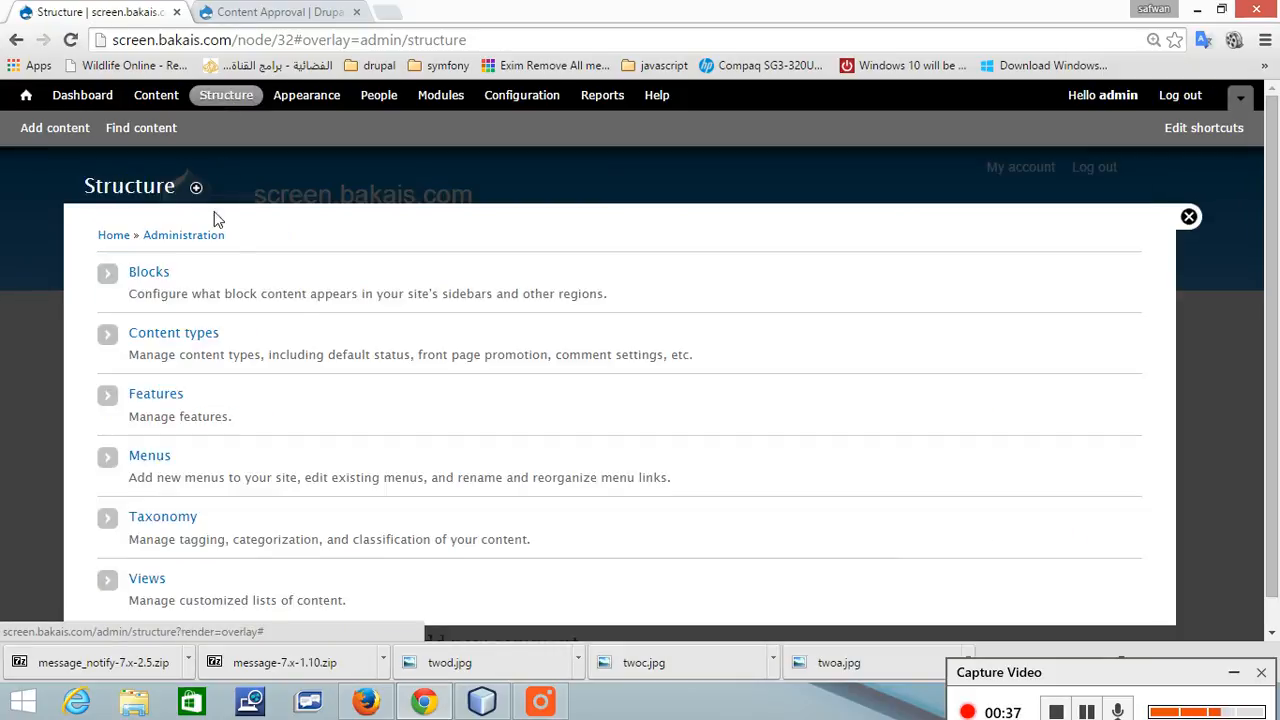
pyautogui.moveTo(189, 389)
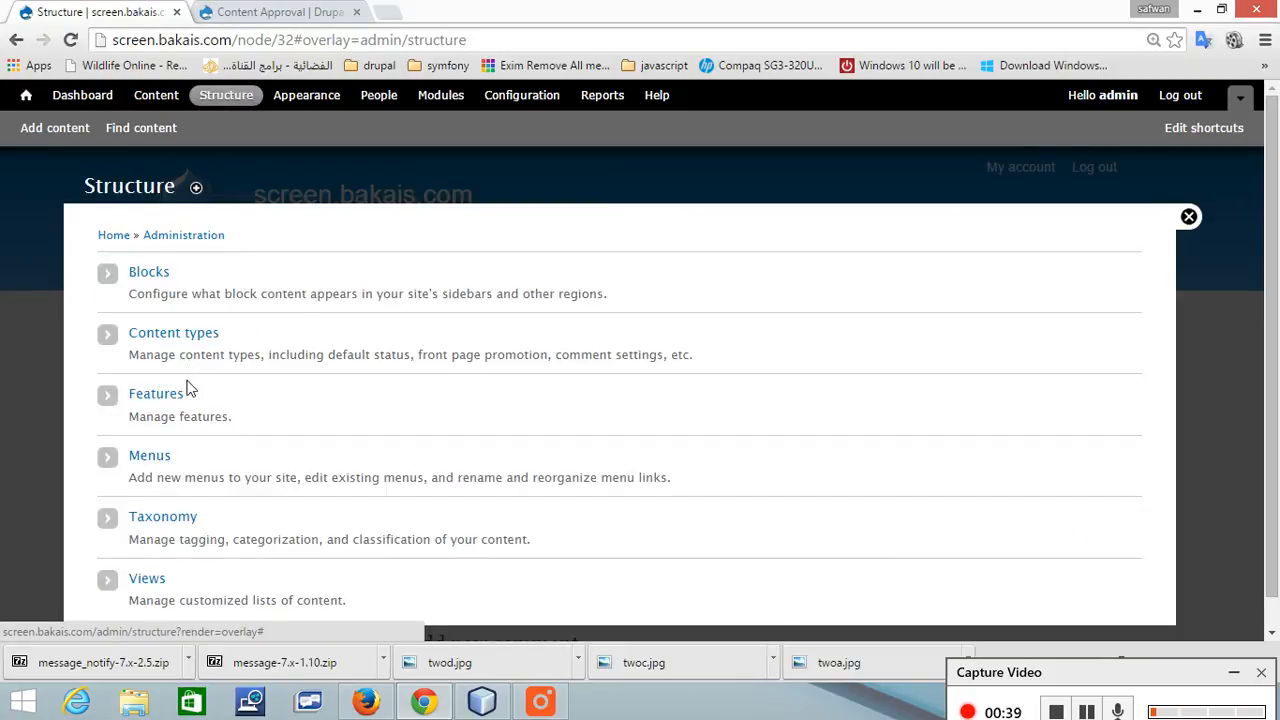
pyautogui.click(173, 332)
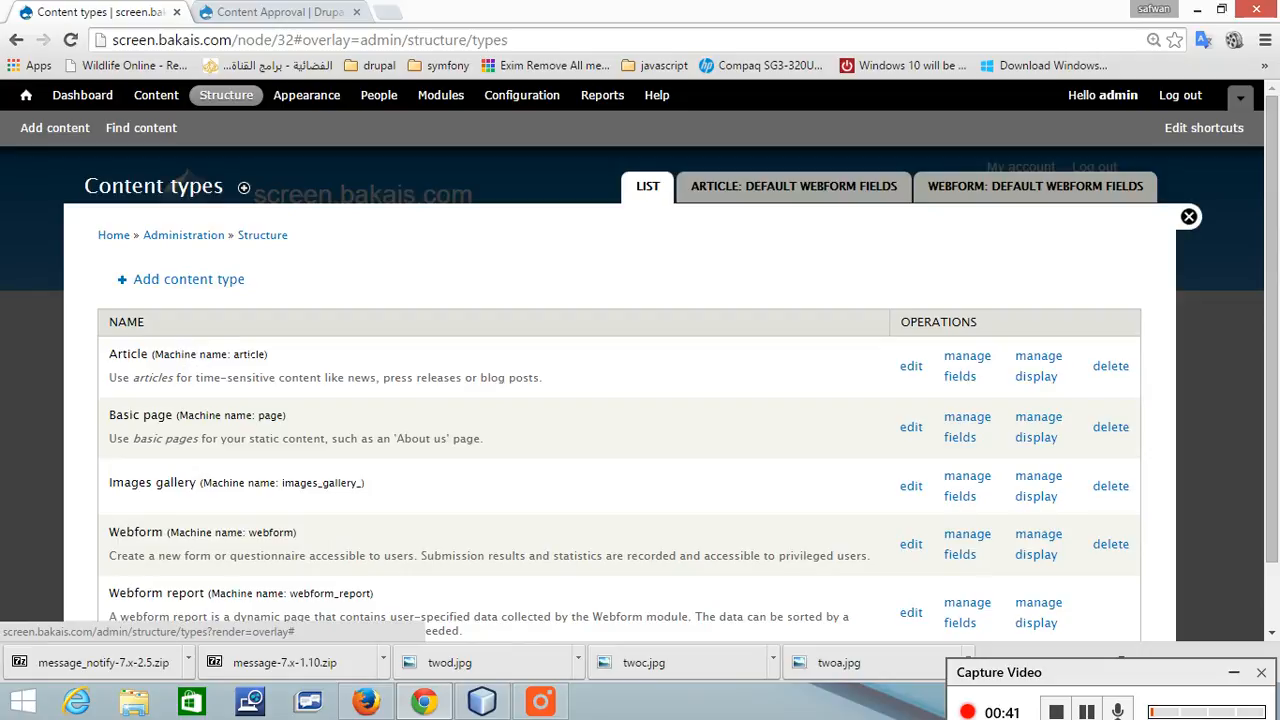
pyautogui.moveTo(845, 260)
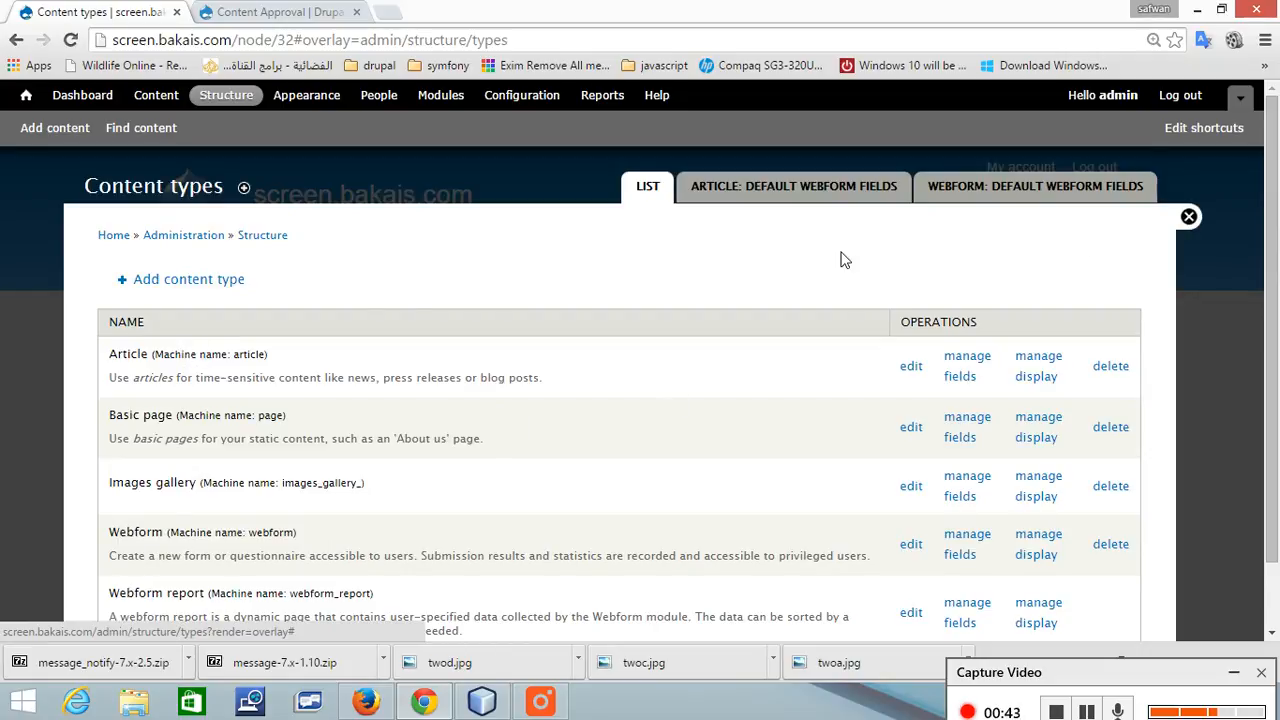
# Add a new content type and name it 'Approval content', correcting the typo
pyautogui.click(180, 279)
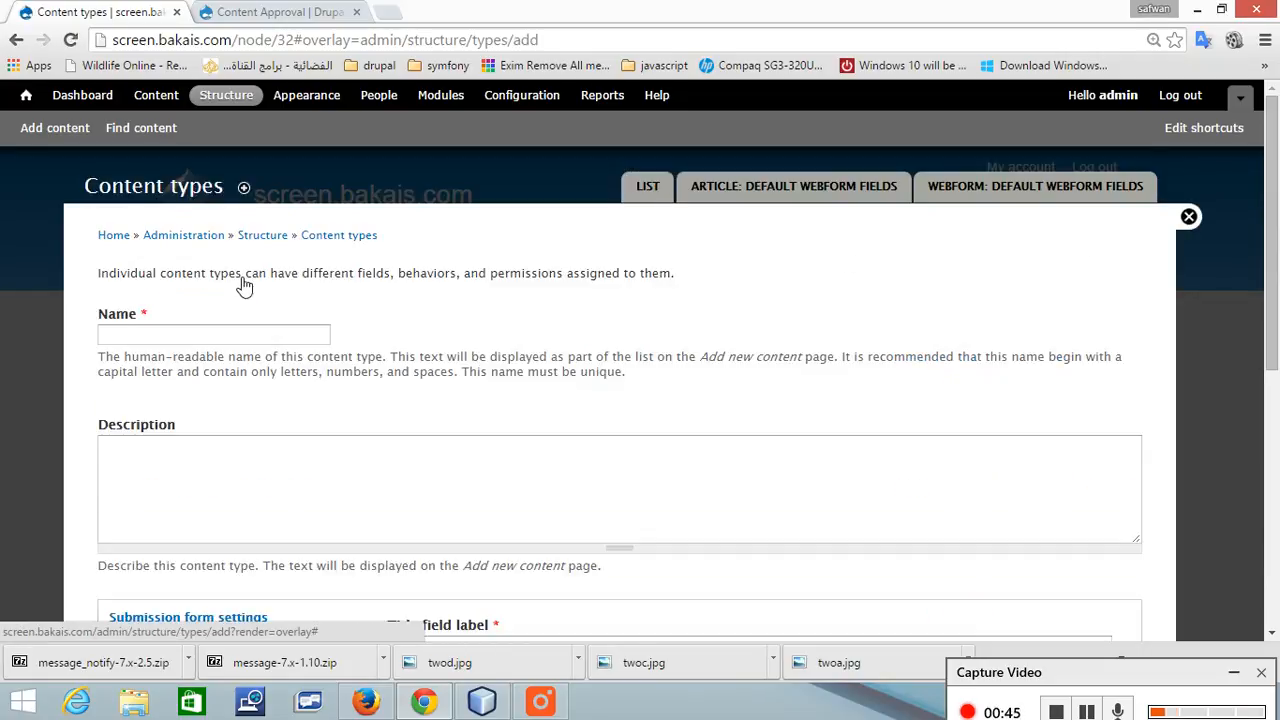
pyautogui.click(213, 334)
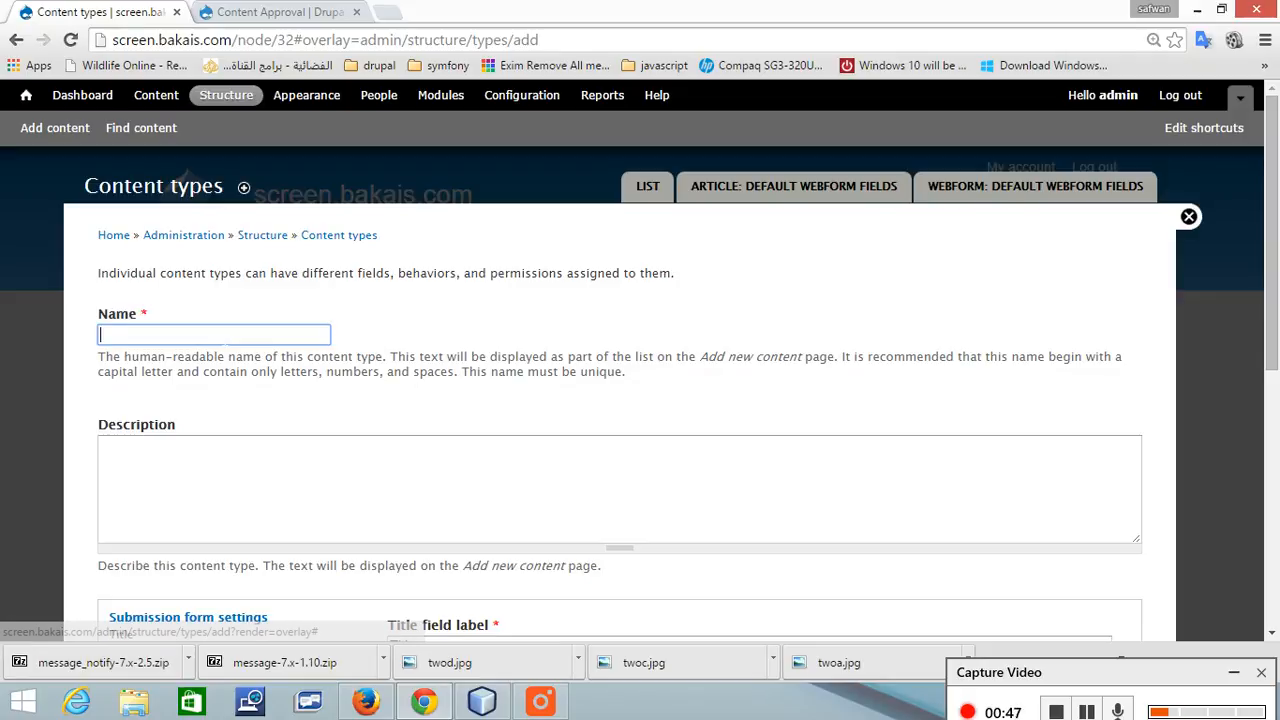
pyautogui.write('Approving')
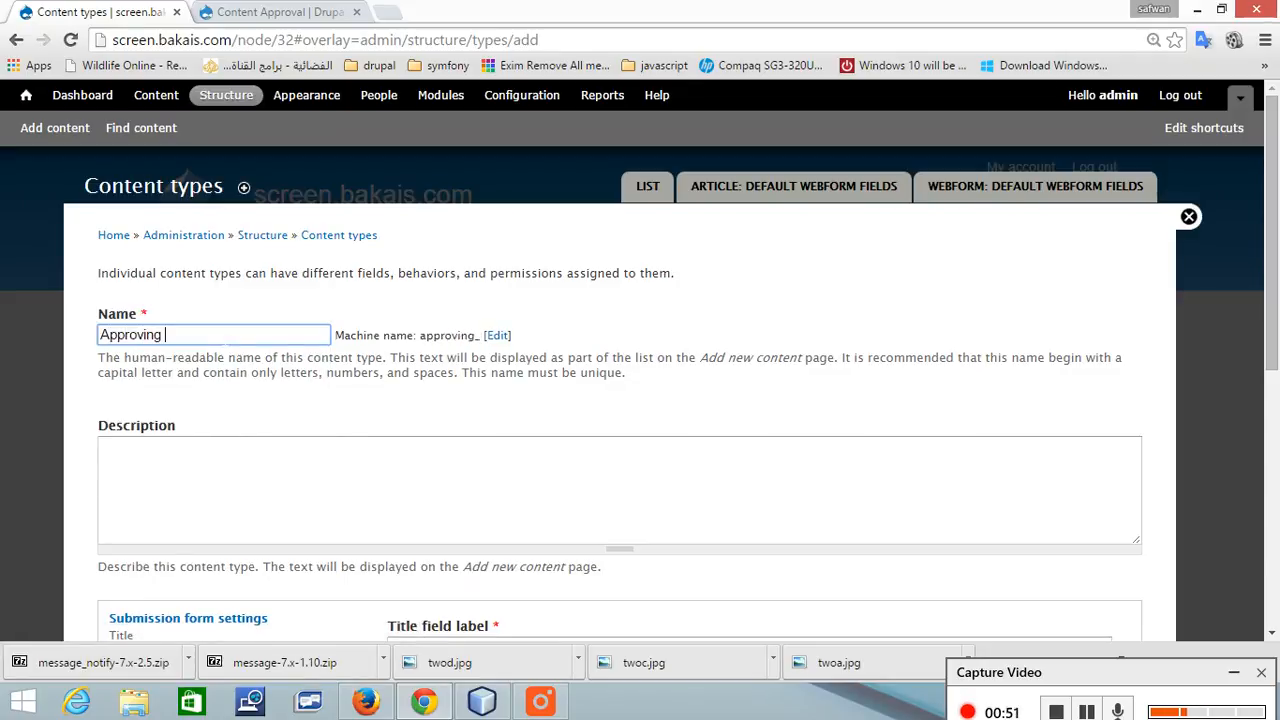
pyautogui.press('Backspace')
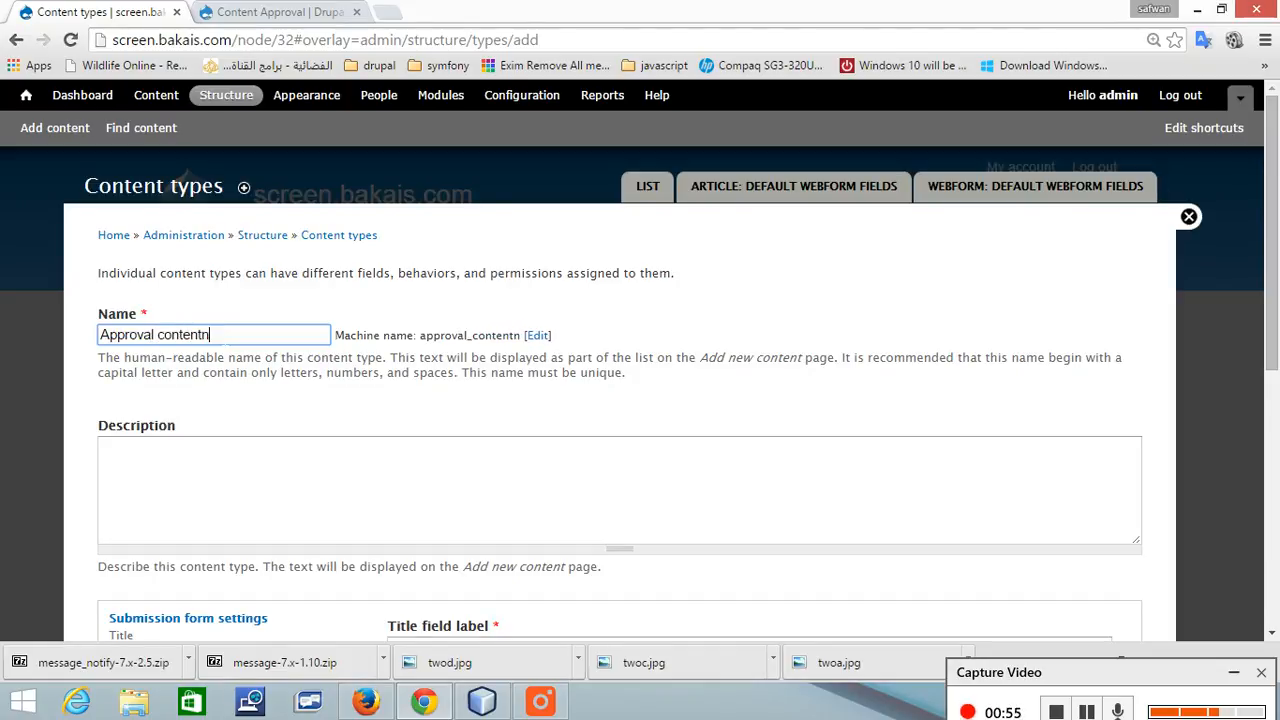
pyautogui.press('Backspace')
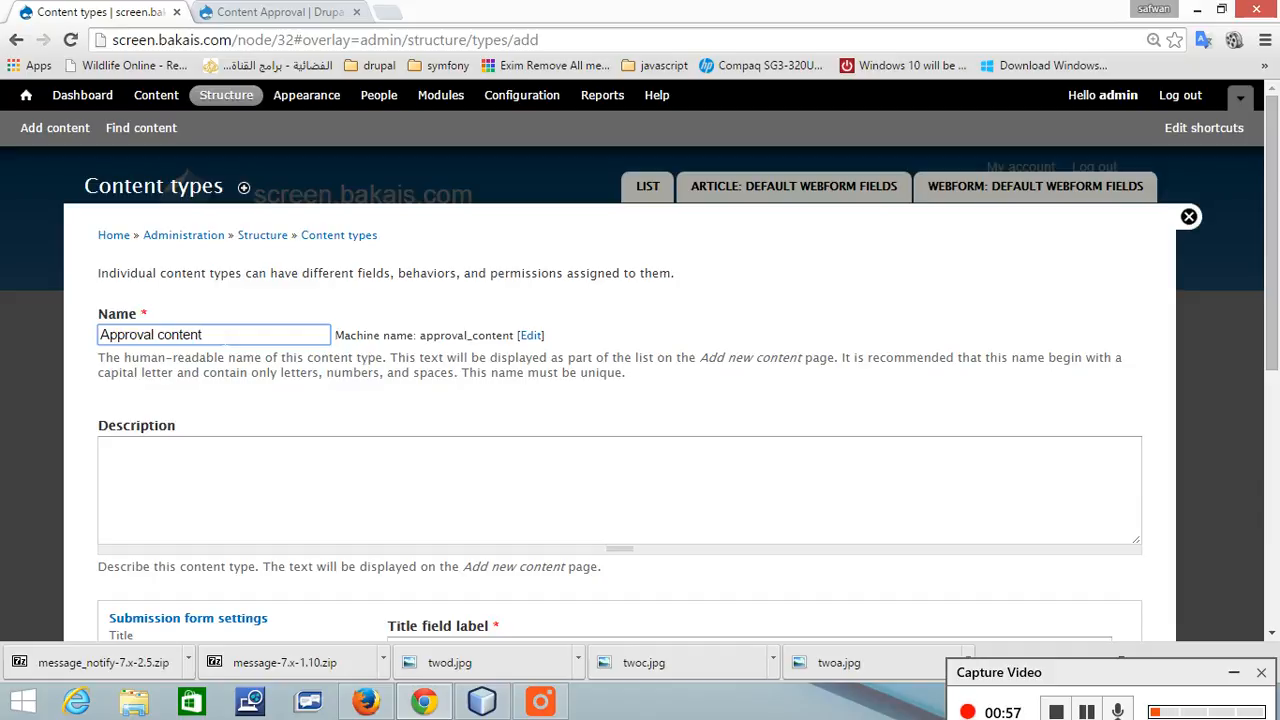
pyautogui.scroll(-3)
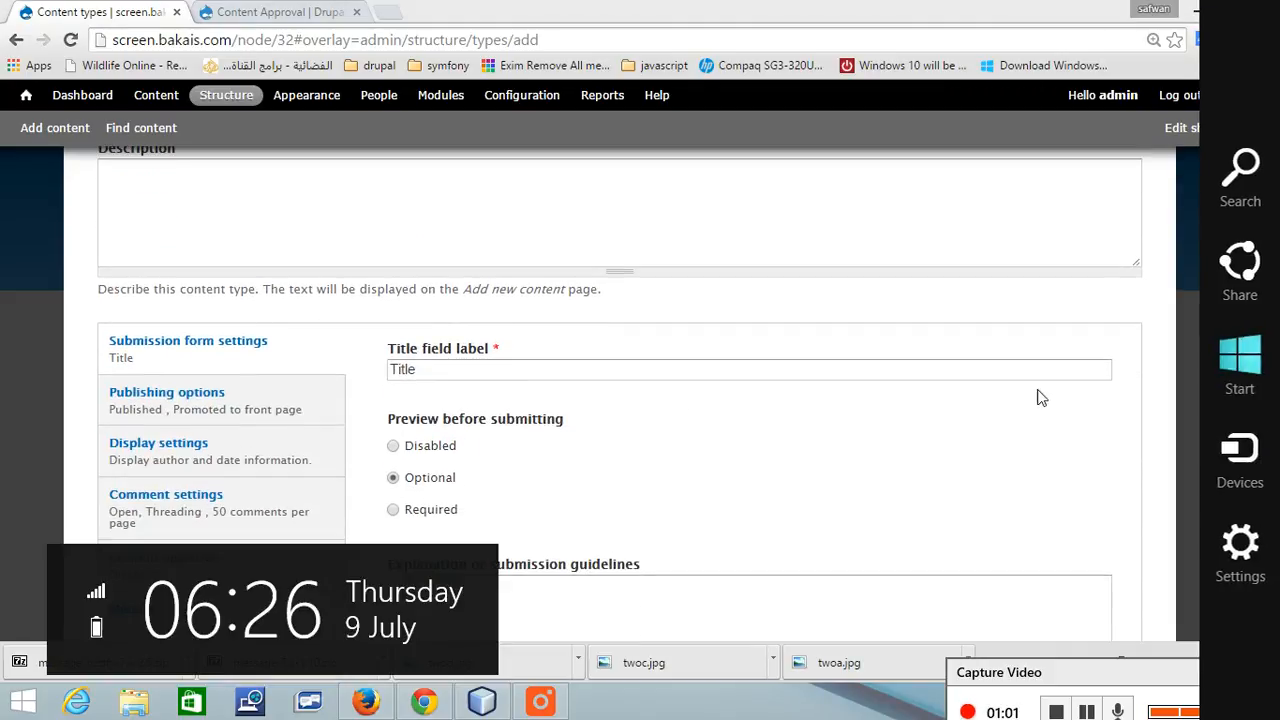
# Uncheck Published, enable the content approval feature, and save the Approval content type
pyautogui.click(166, 392)
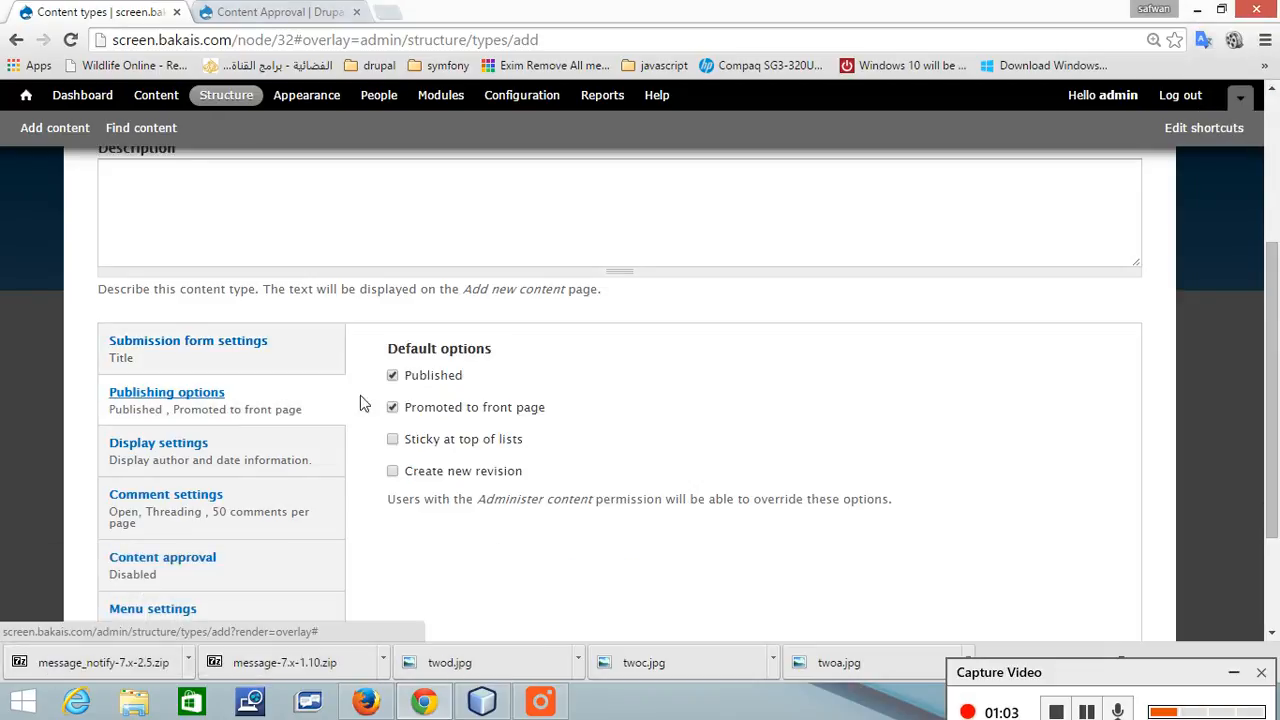
pyautogui.click(392, 375)
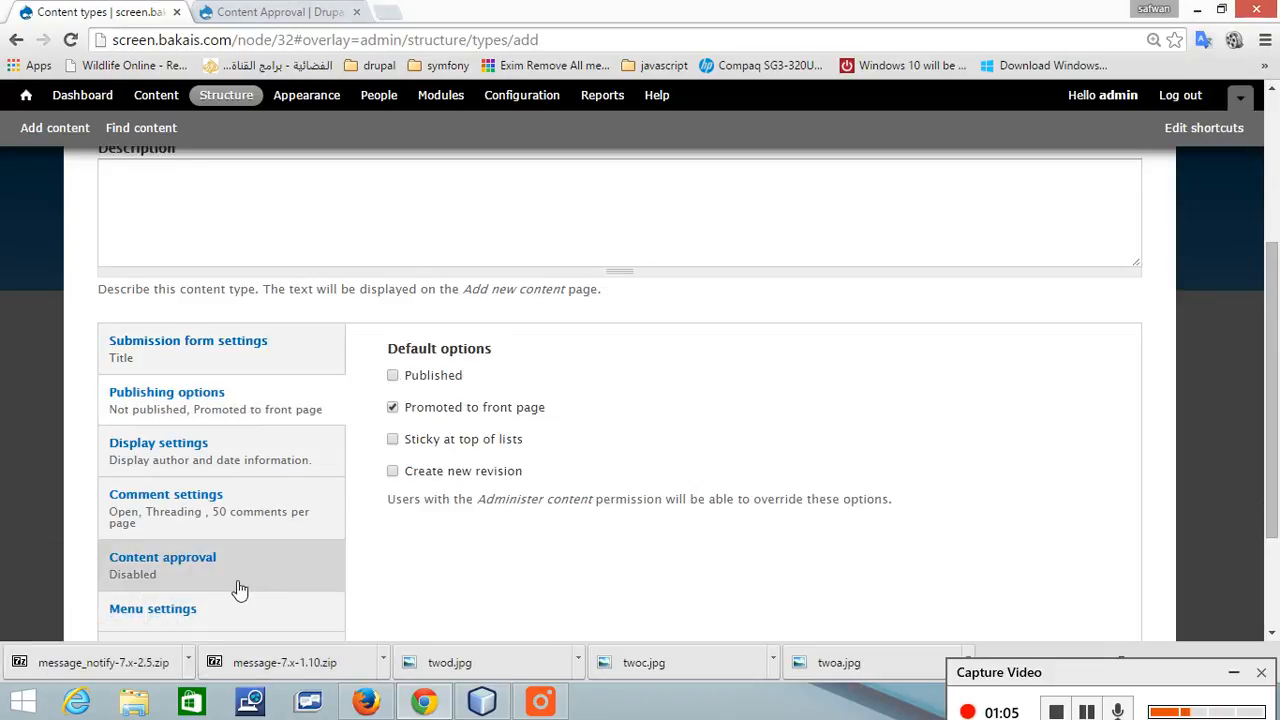
pyautogui.click(162, 557)
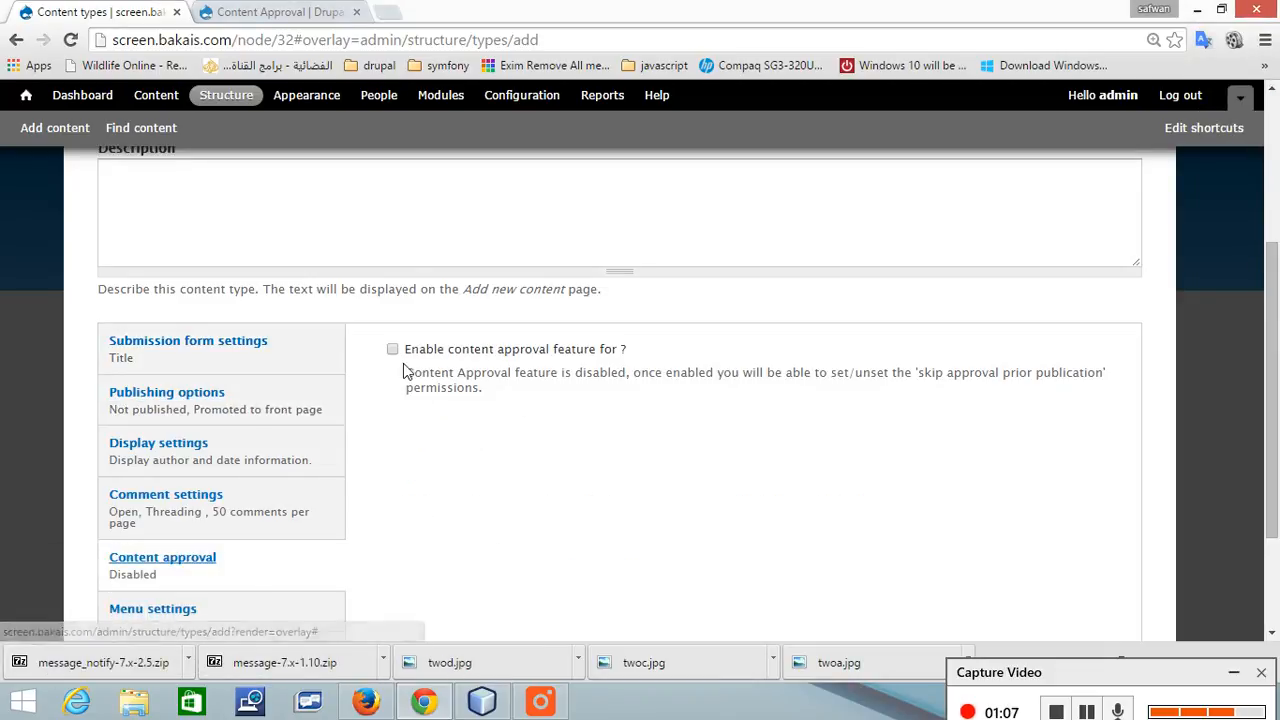
pyautogui.click(392, 348)
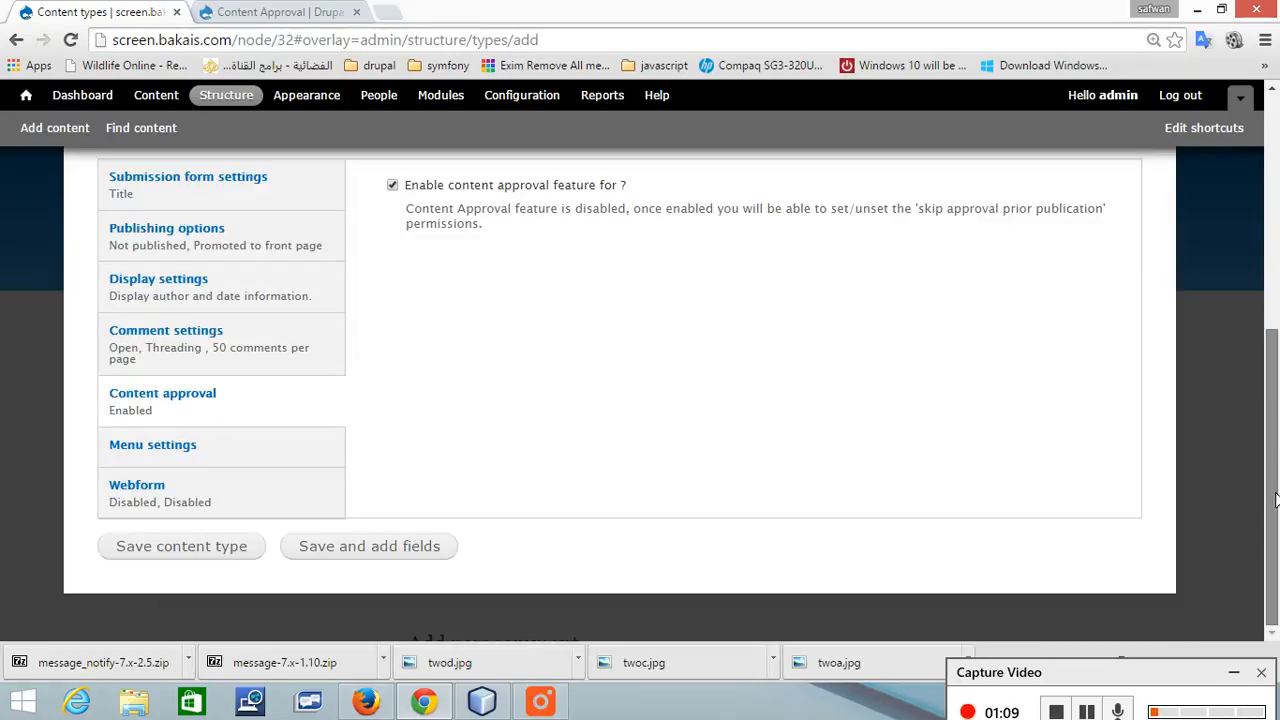
pyautogui.click(181, 546)
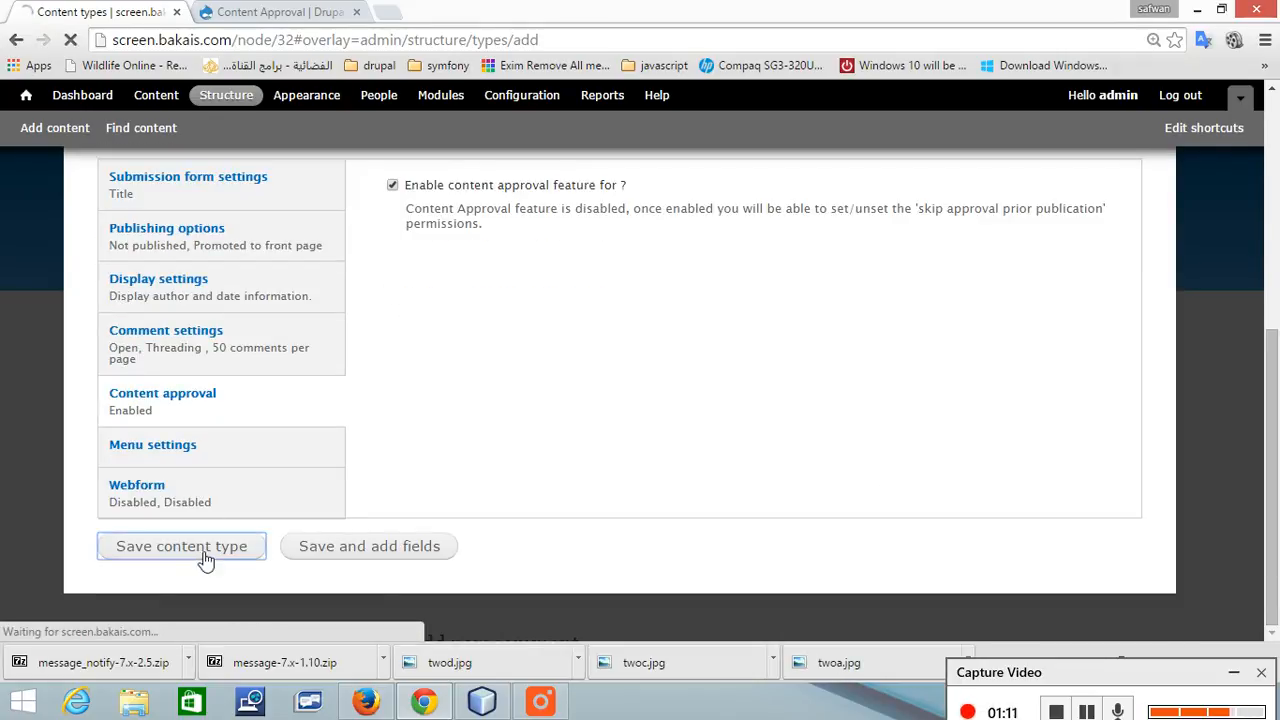
pyautogui.click(181, 546)
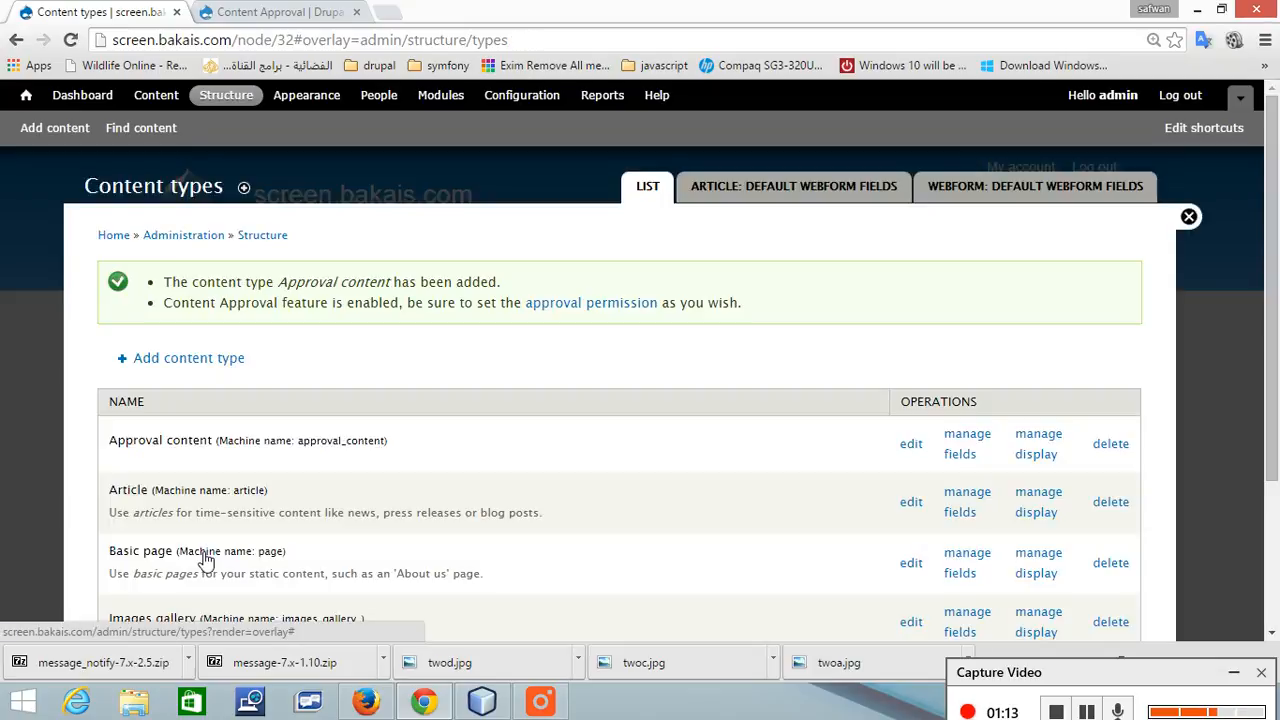
pyautogui.moveTo(467, 249)
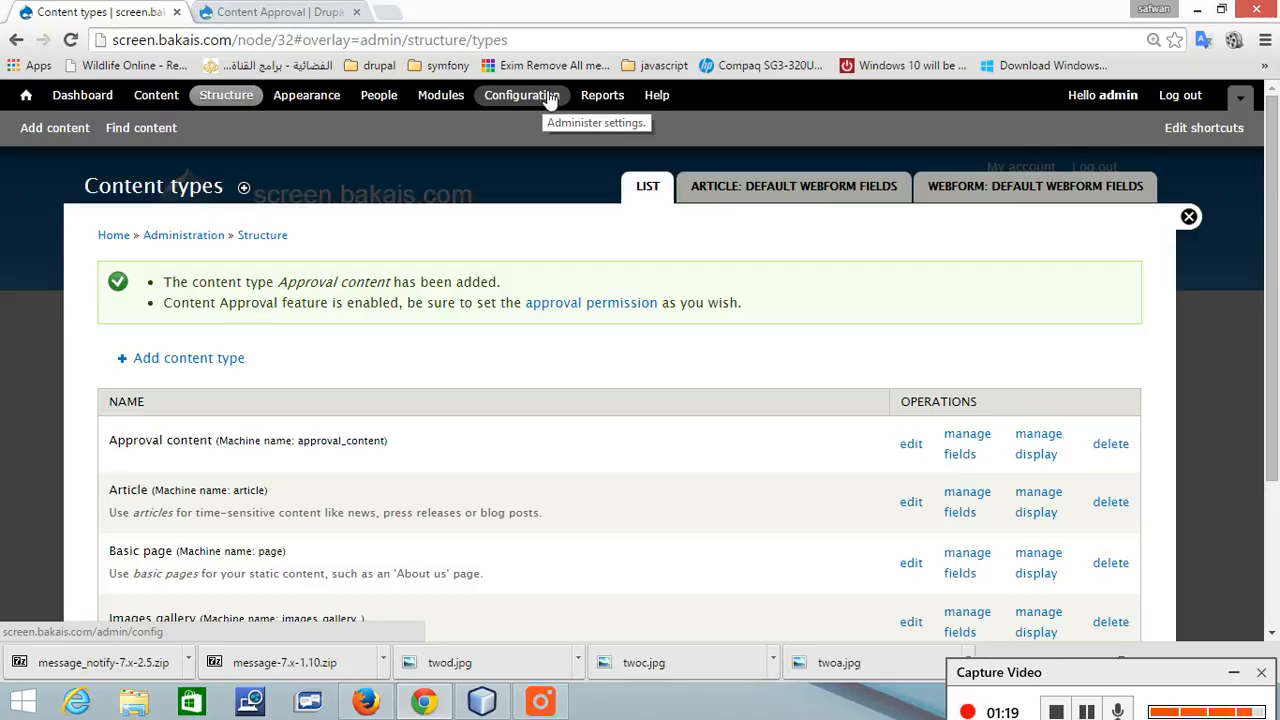
# Go to Configuration and open Rules under the Workflow section
pyautogui.click(521, 95)
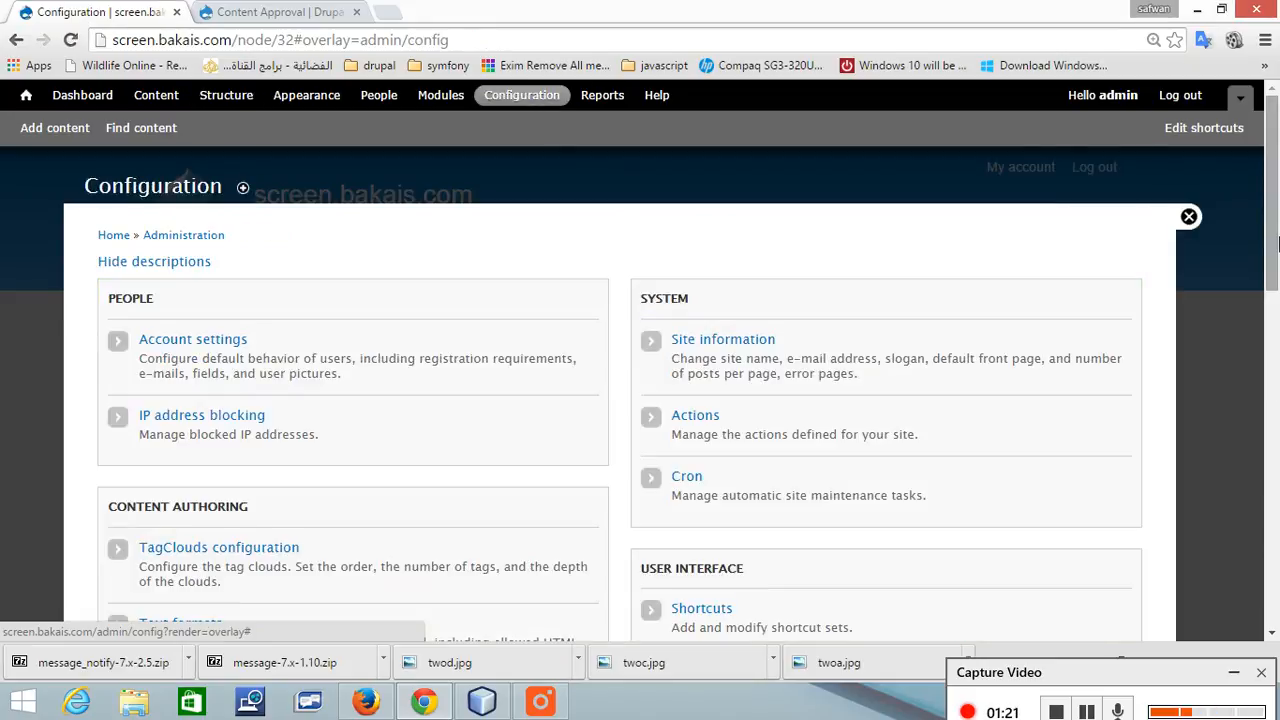
pyautogui.scroll(-3)
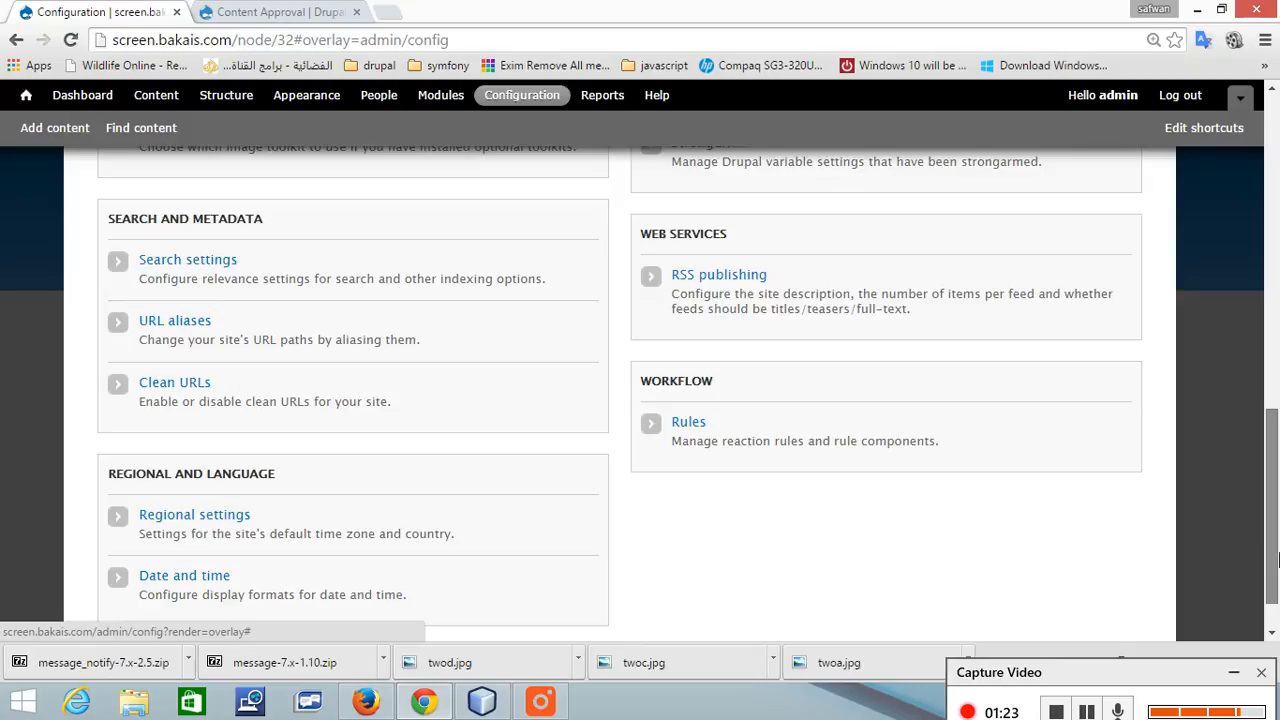
pyautogui.click(688, 421)
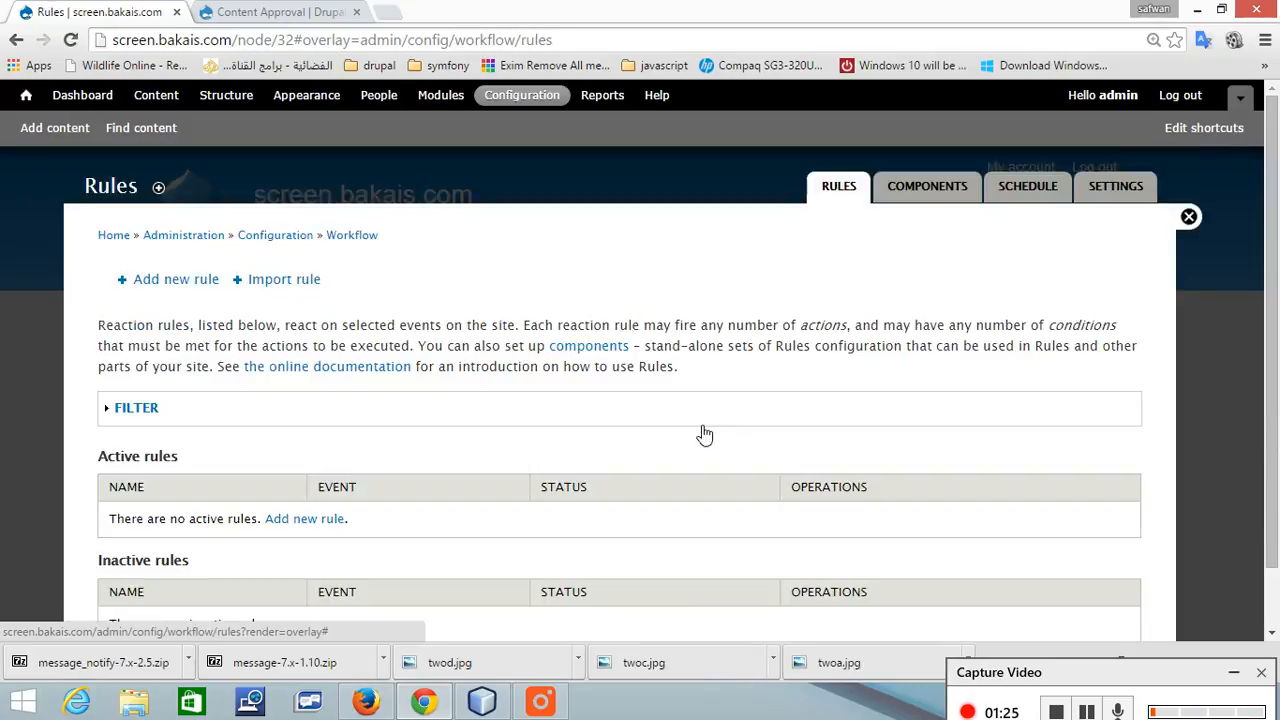
pyautogui.scroll(-3)
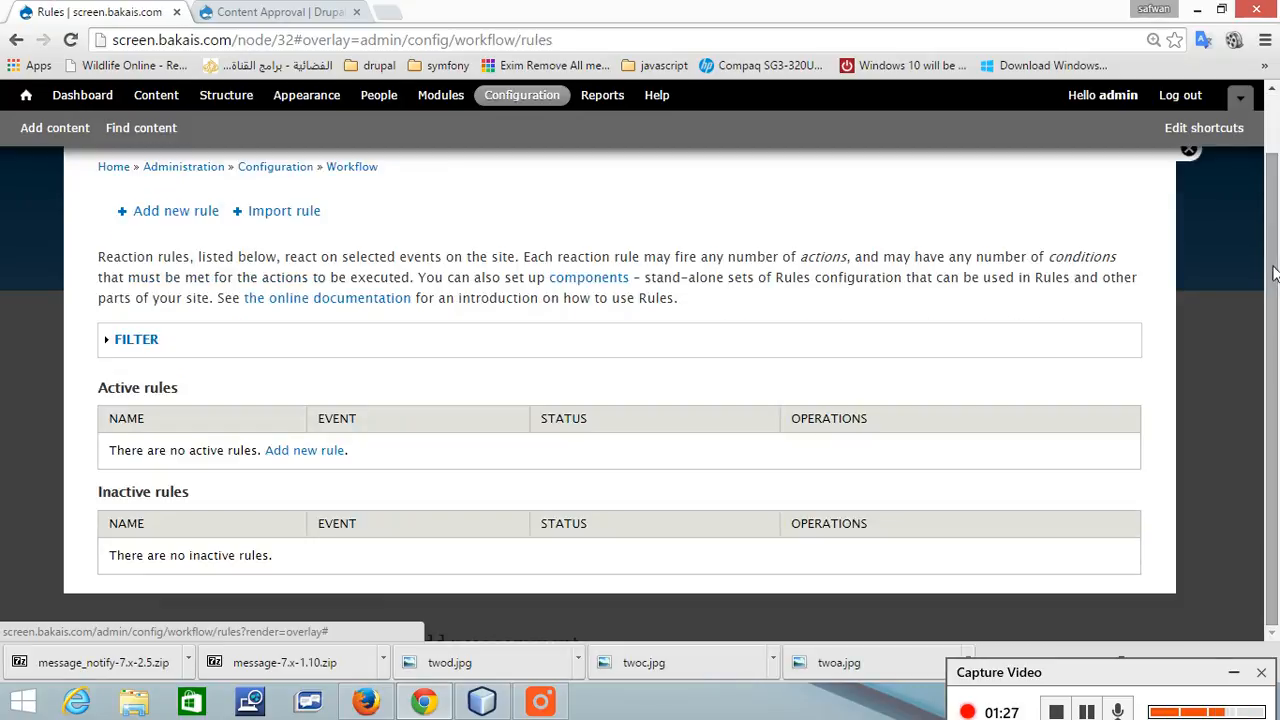
# Add rule 'Sending email' on After saving new content, restricted to Approval content
pyautogui.click(305, 450)
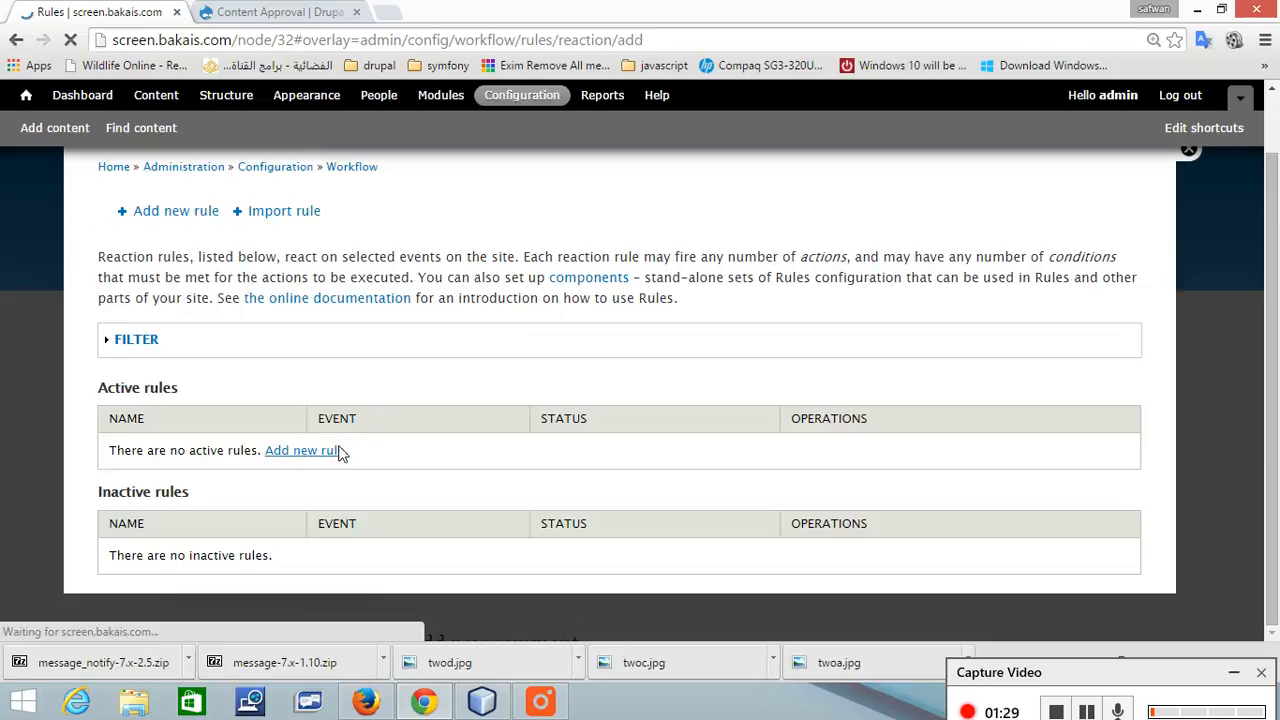
pyautogui.click(303, 450)
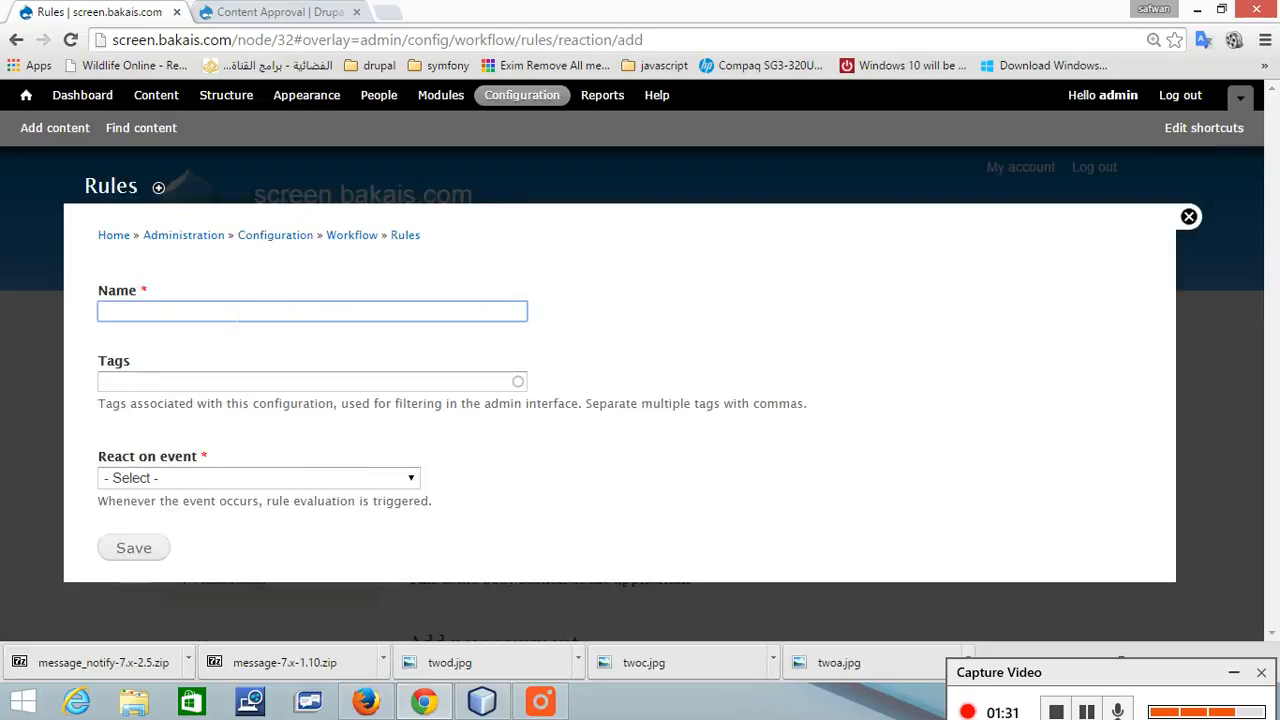
pyautogui.write('Sending email')
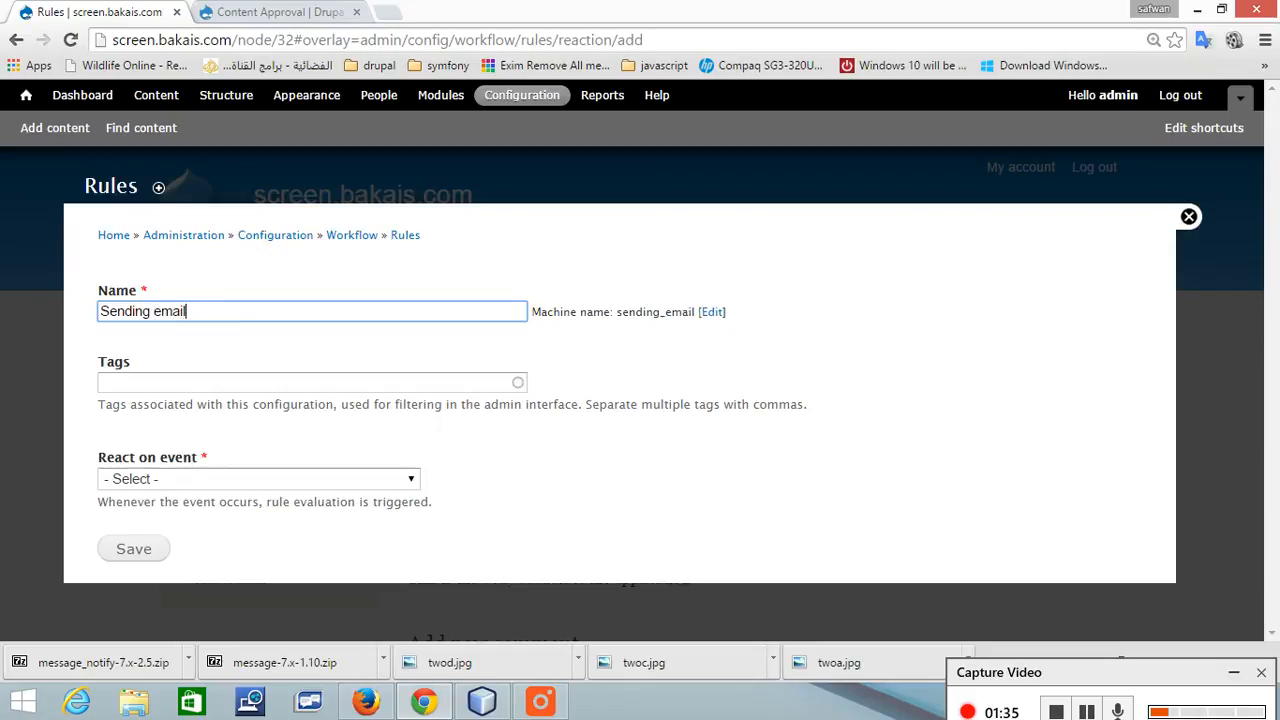
pyautogui.click(258, 479)
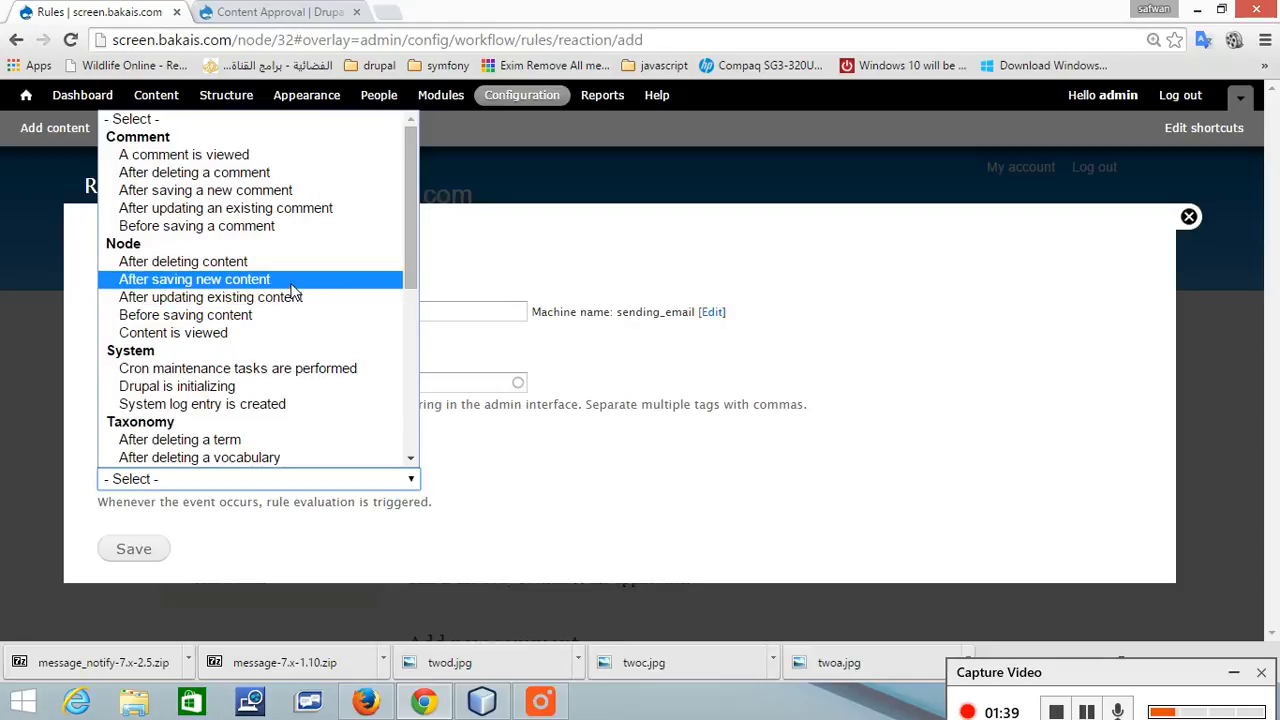
pyautogui.moveTo(286, 288)
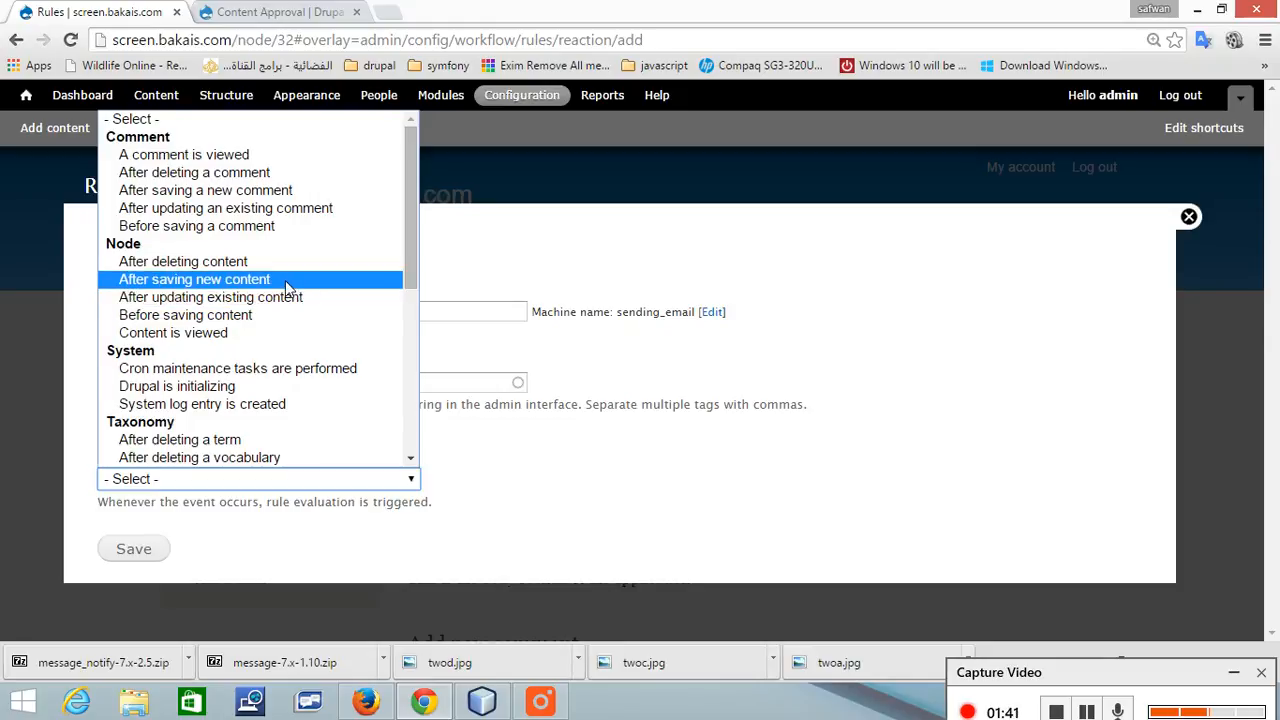
pyautogui.click(194, 279)
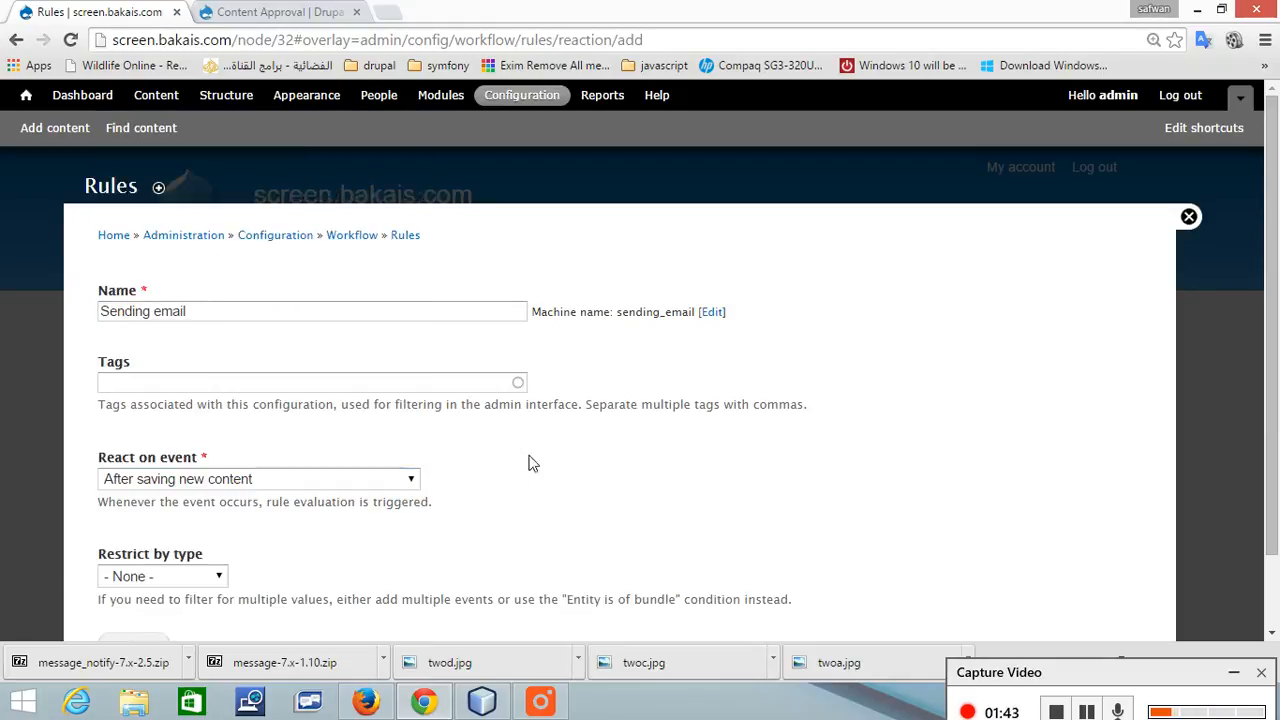
pyautogui.click(162, 575)
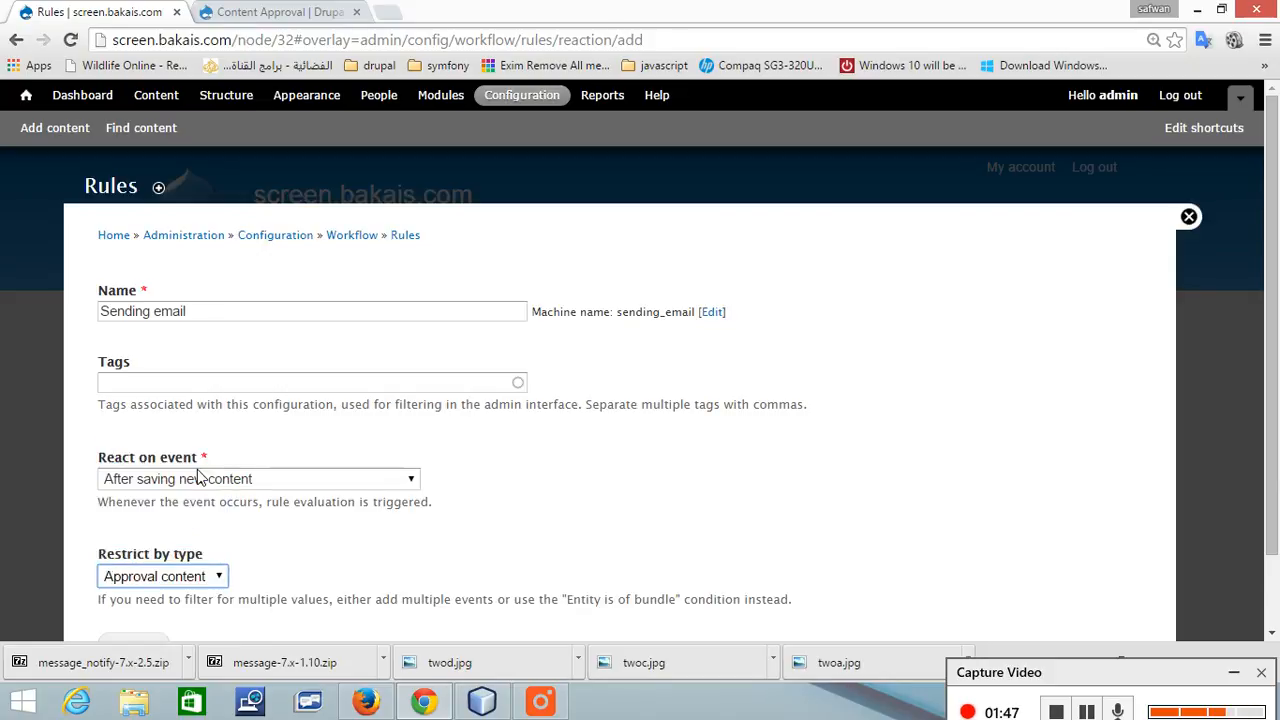
pyautogui.scroll(-3)
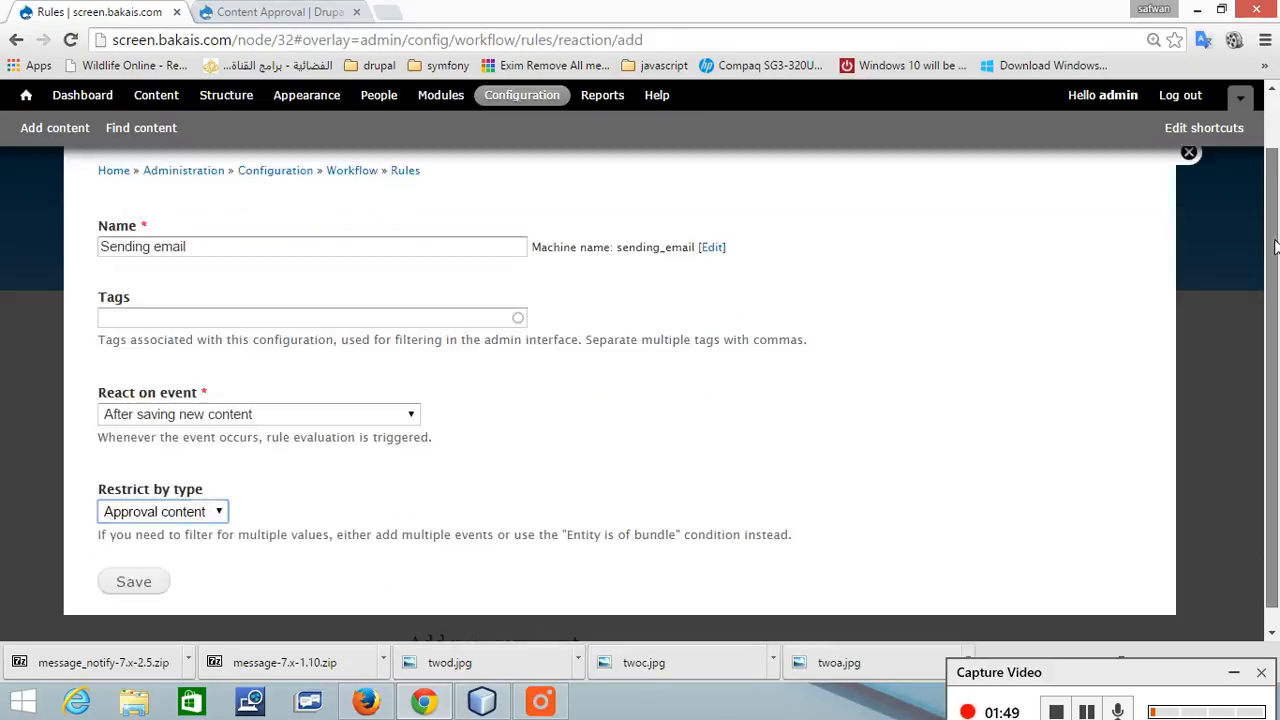
pyautogui.click(133, 581)
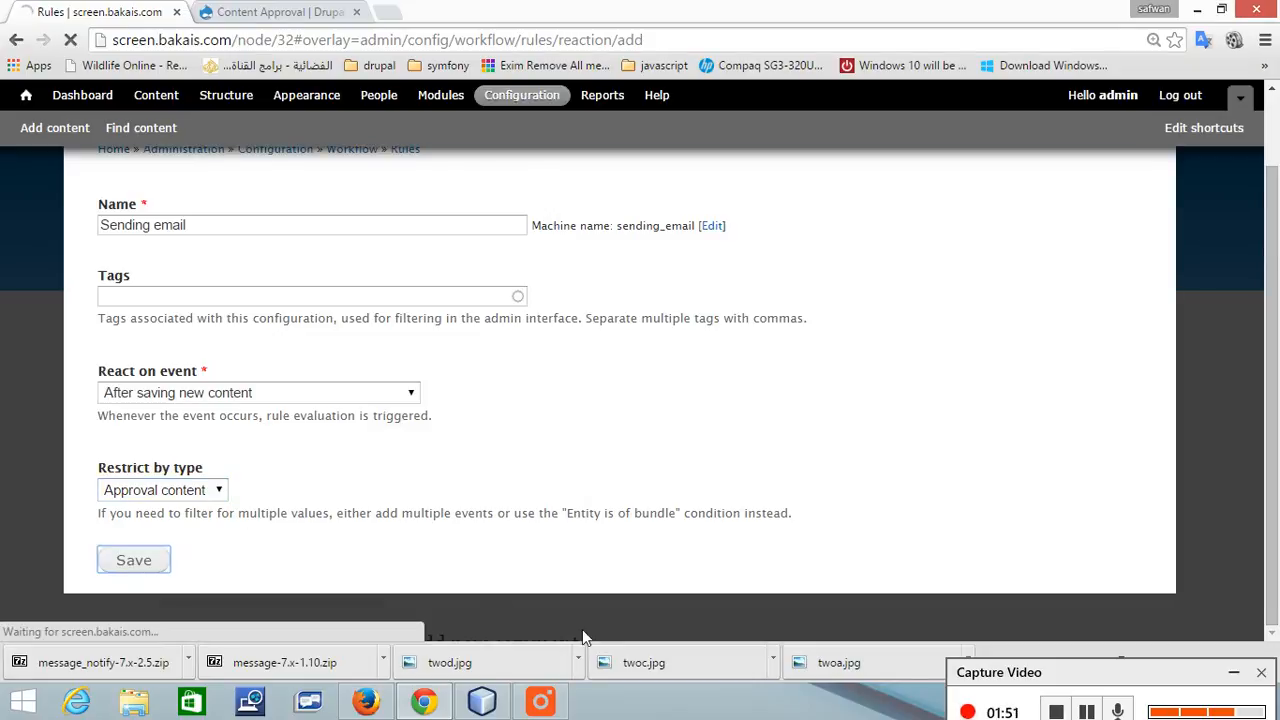
pyautogui.click(133, 560)
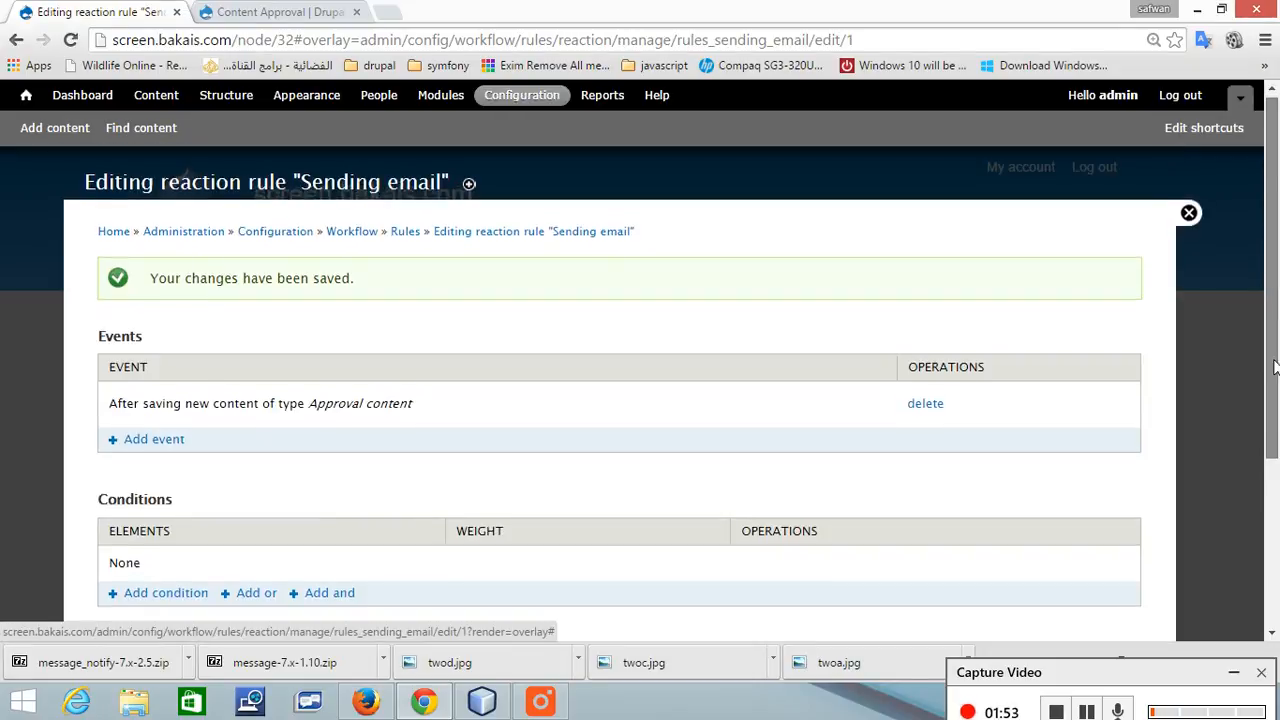
# Add an action to the Sending email rule and choose Send mail
pyautogui.scroll(-3)
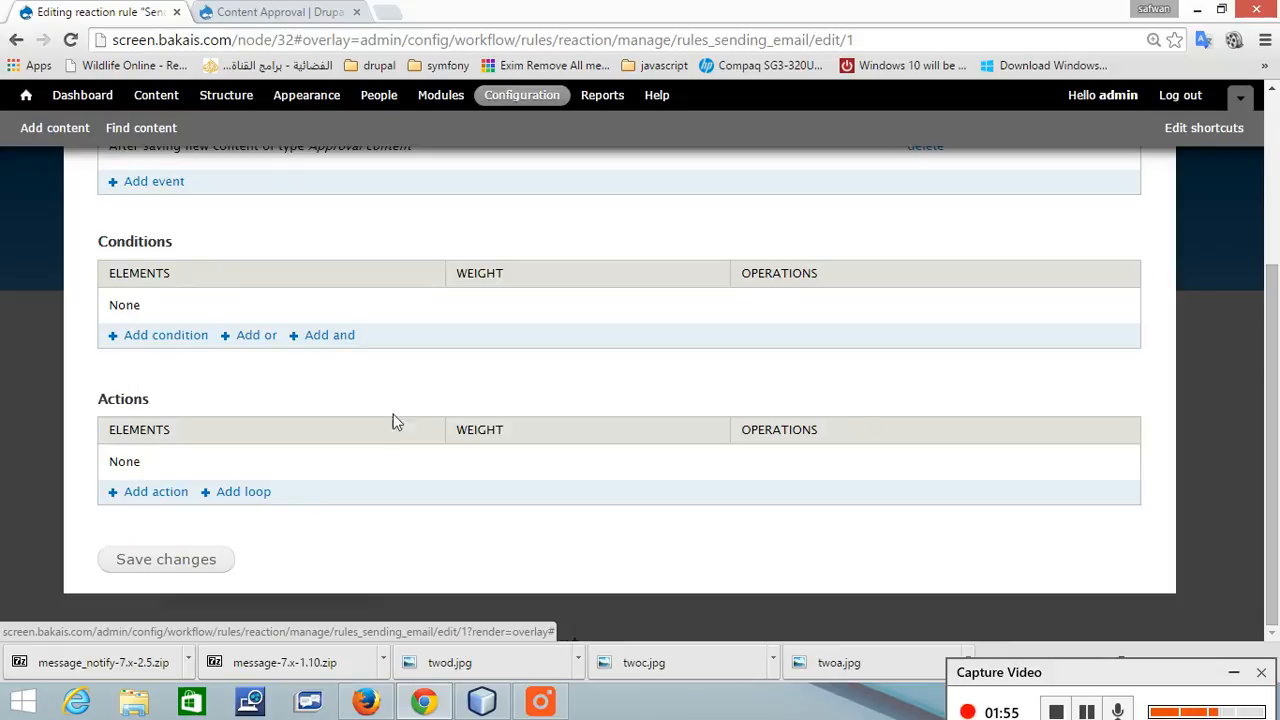
pyautogui.click(155, 491)
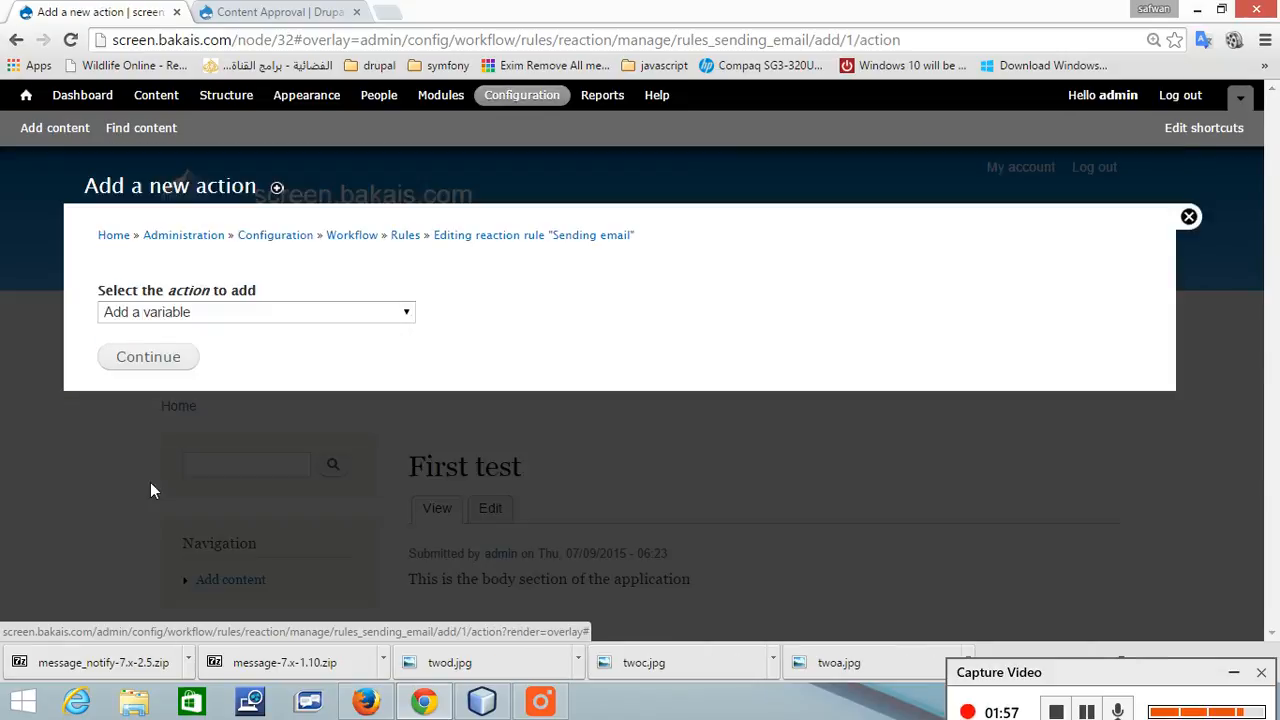
pyautogui.click(255, 311)
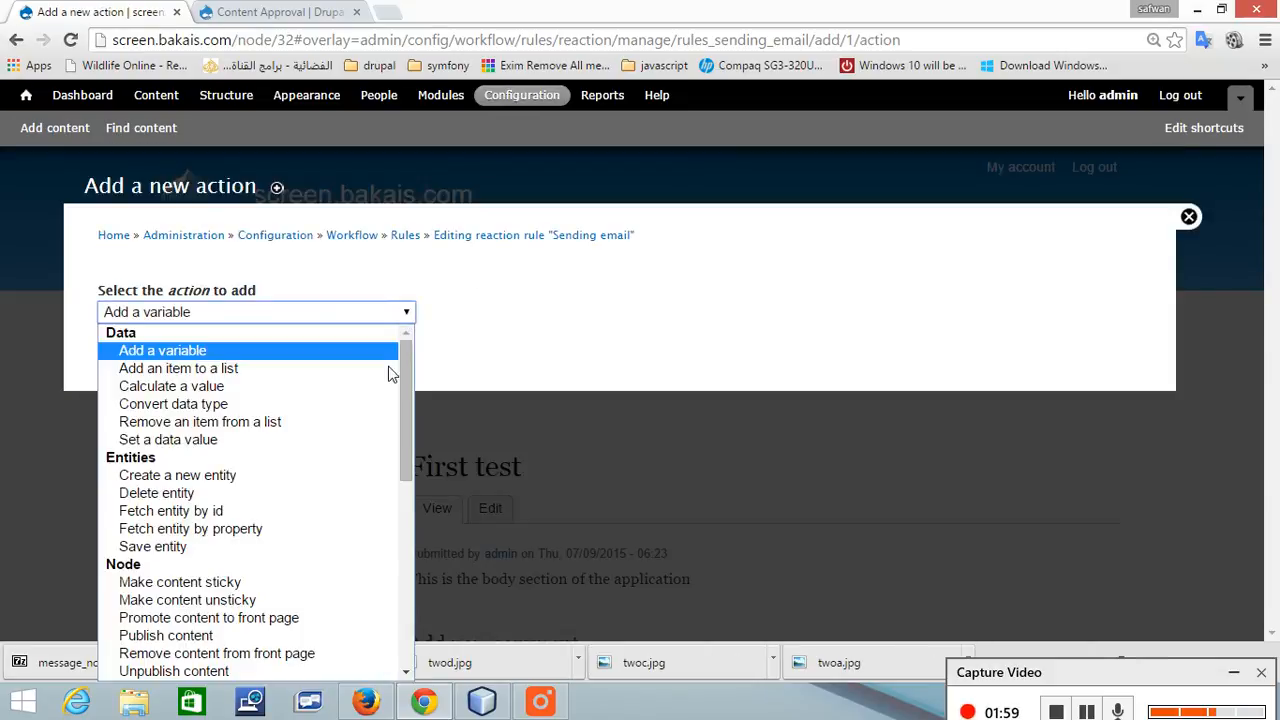
pyautogui.scroll(-3)
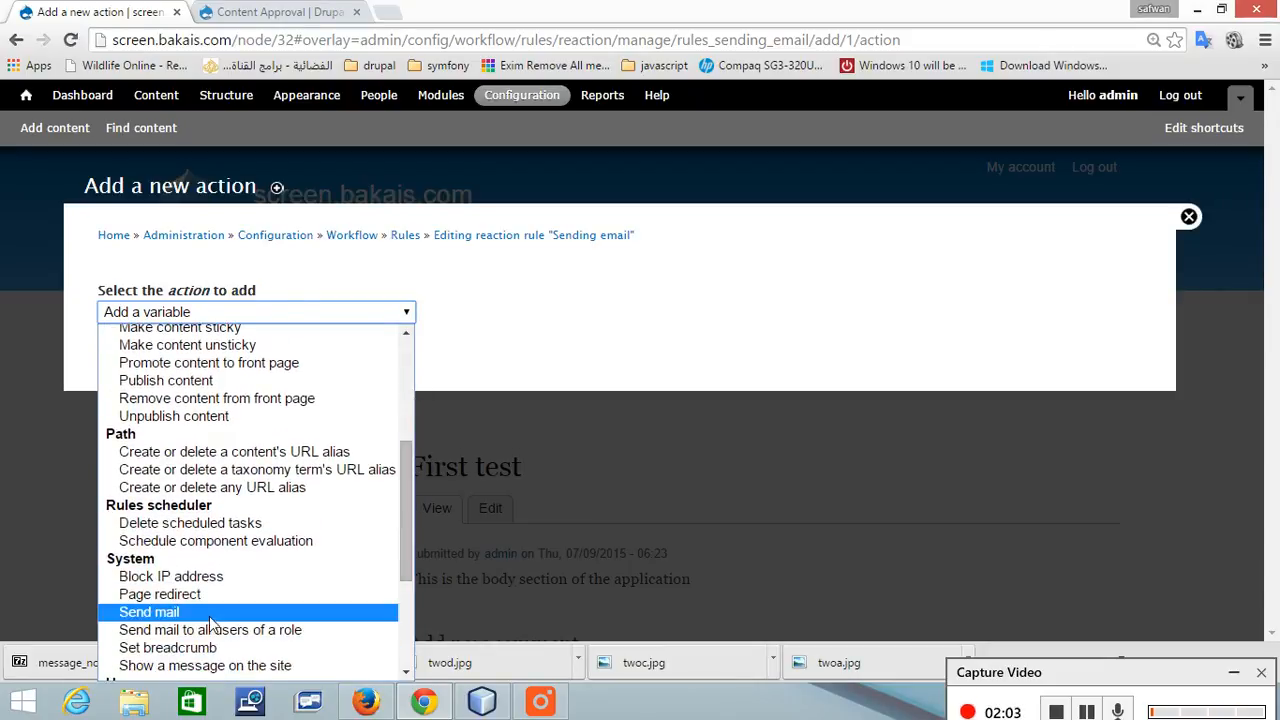
pyautogui.click(149, 611)
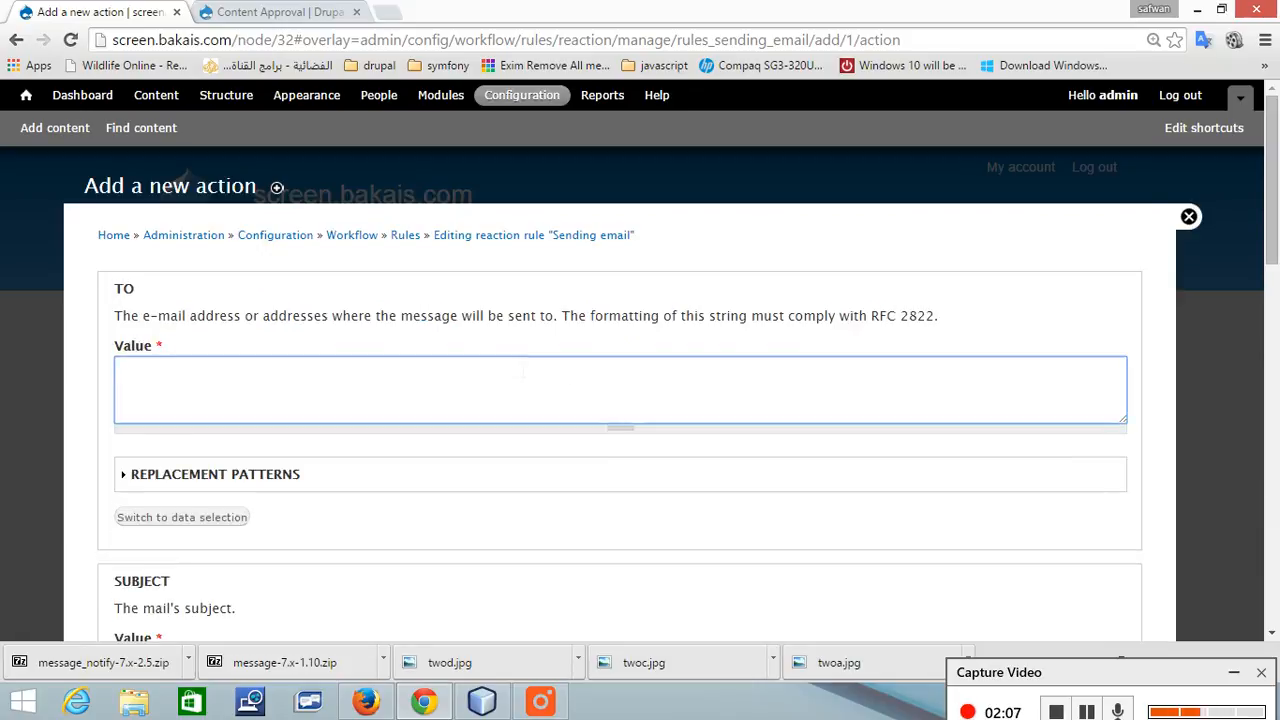
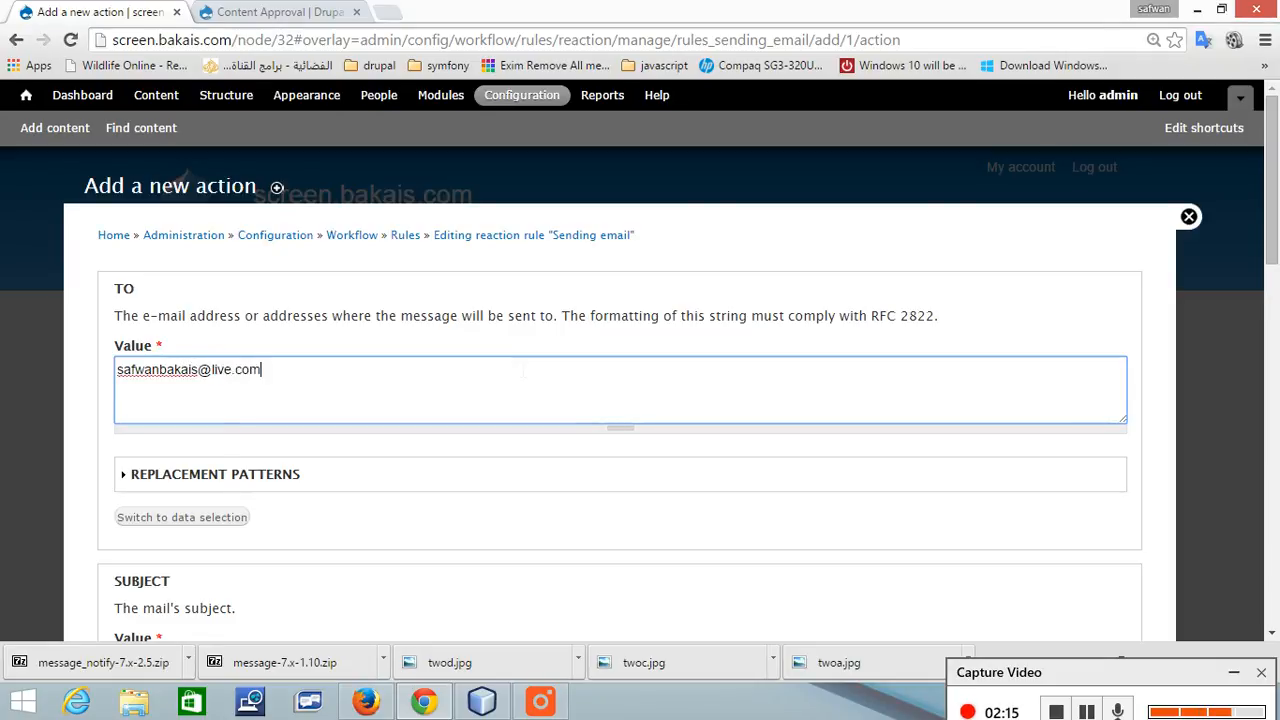
pyautogui.scroll(-3)
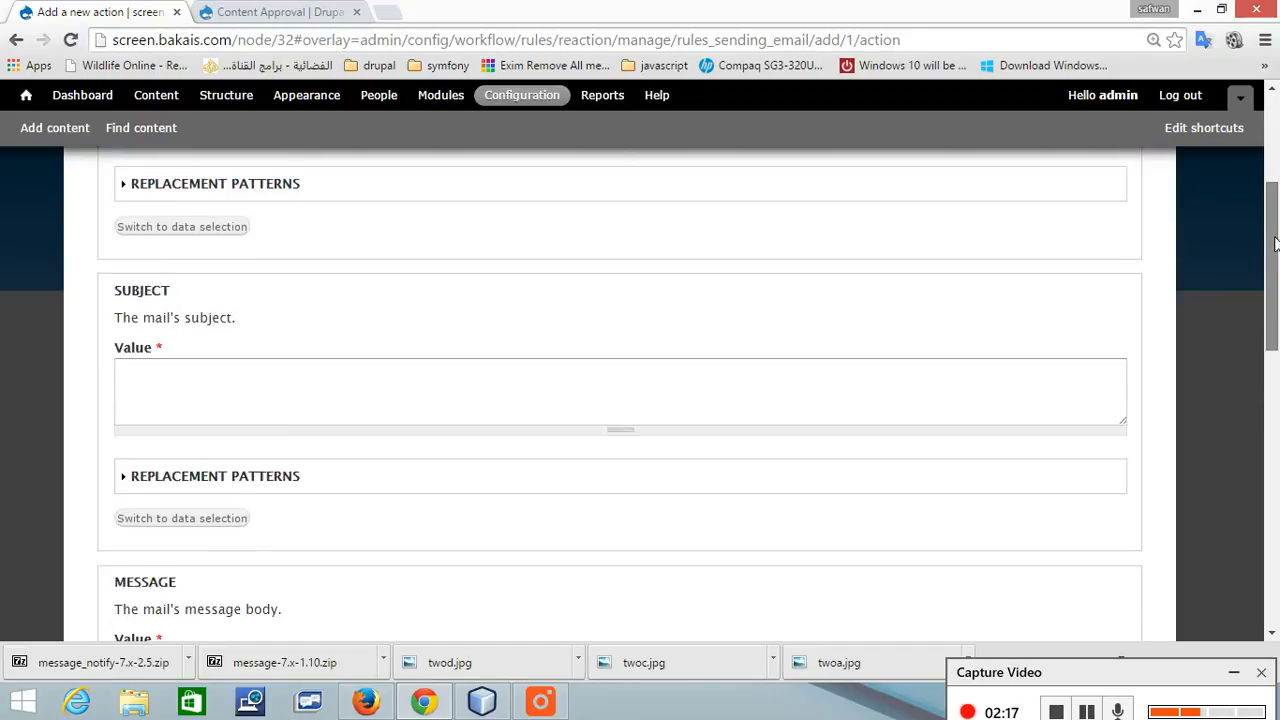
pyautogui.scroll(-3)
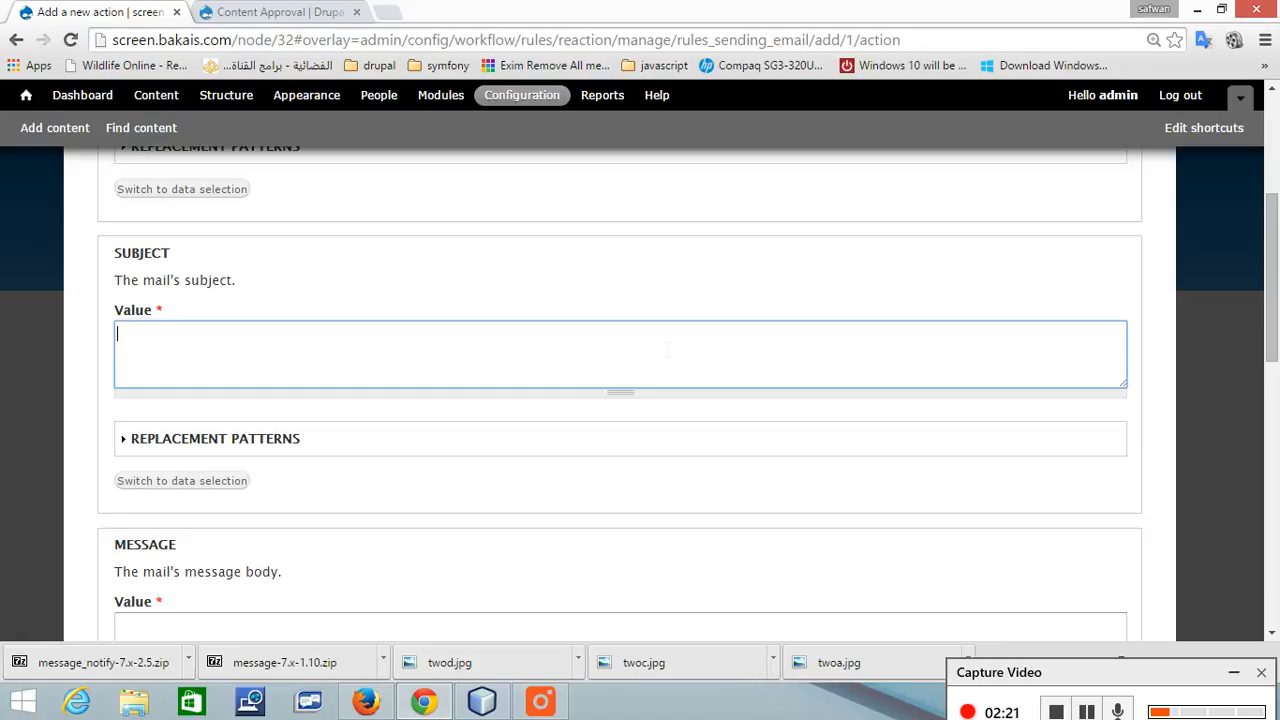
pyautogui.write('New content is creat')
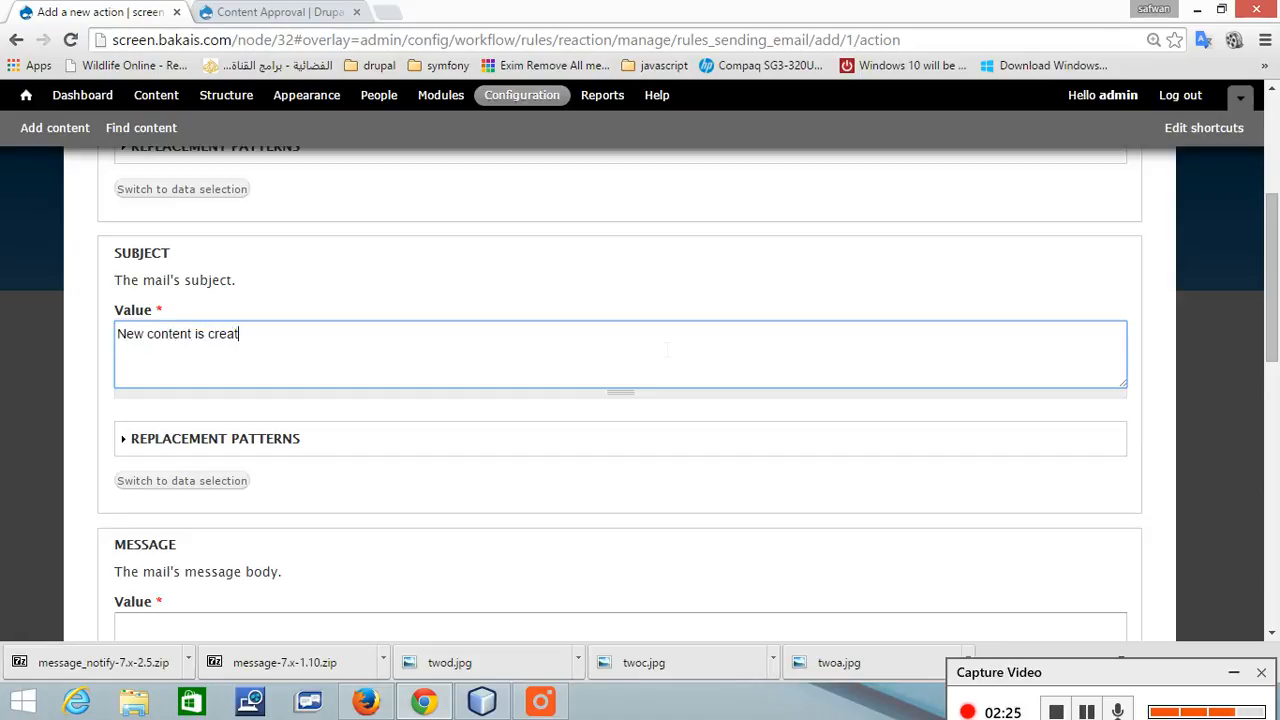
pyautogui.write('ed')
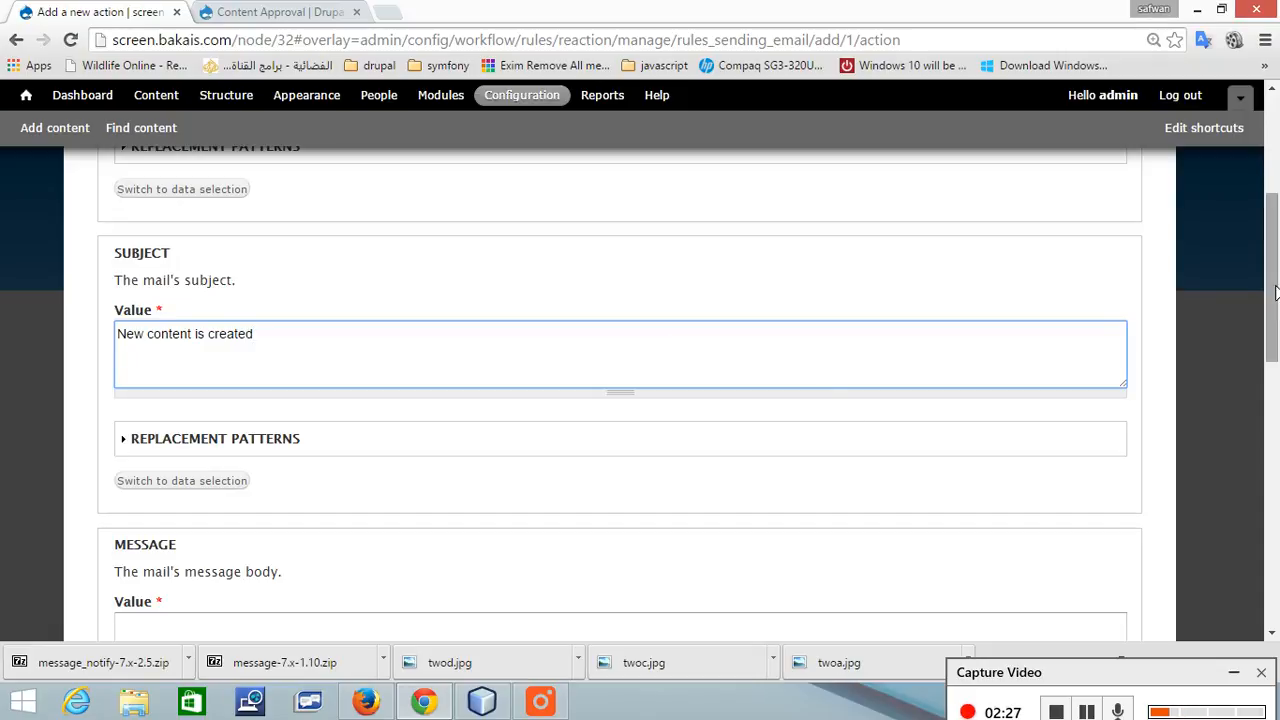
pyautogui.scroll(-3)
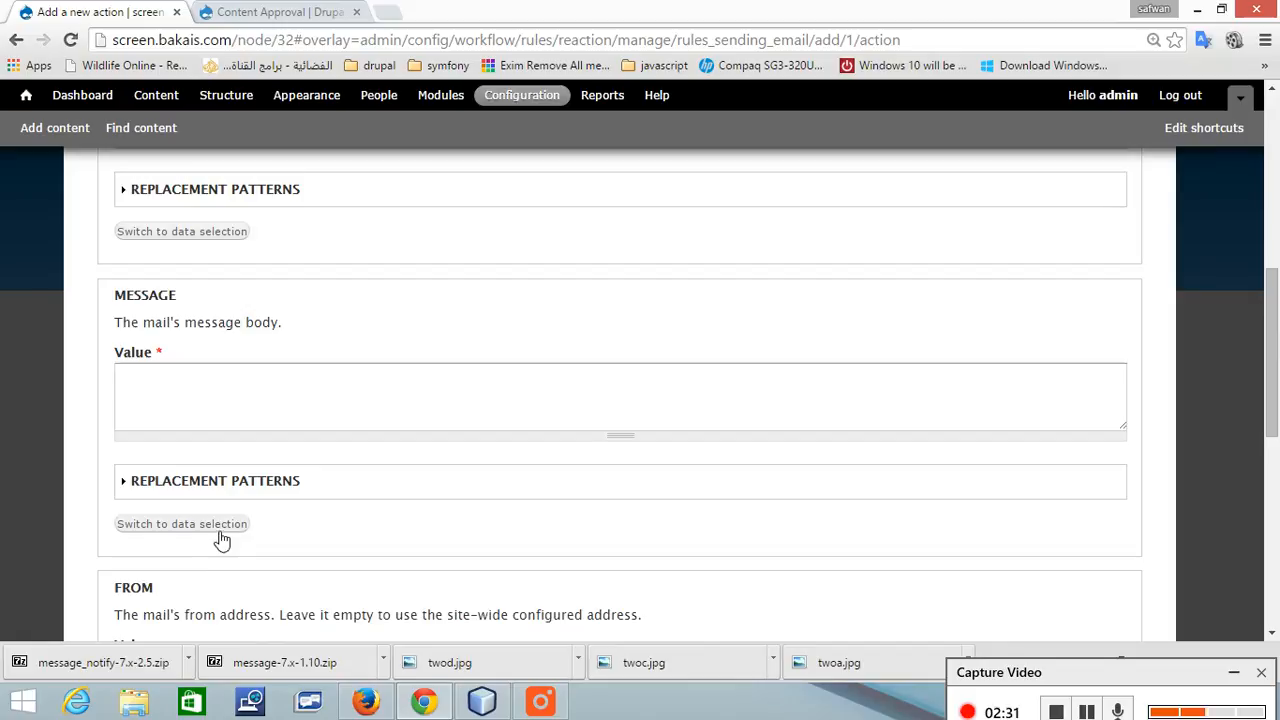
# Switch the Message field to data selection and enter node:body:value
pyautogui.click(182, 524)
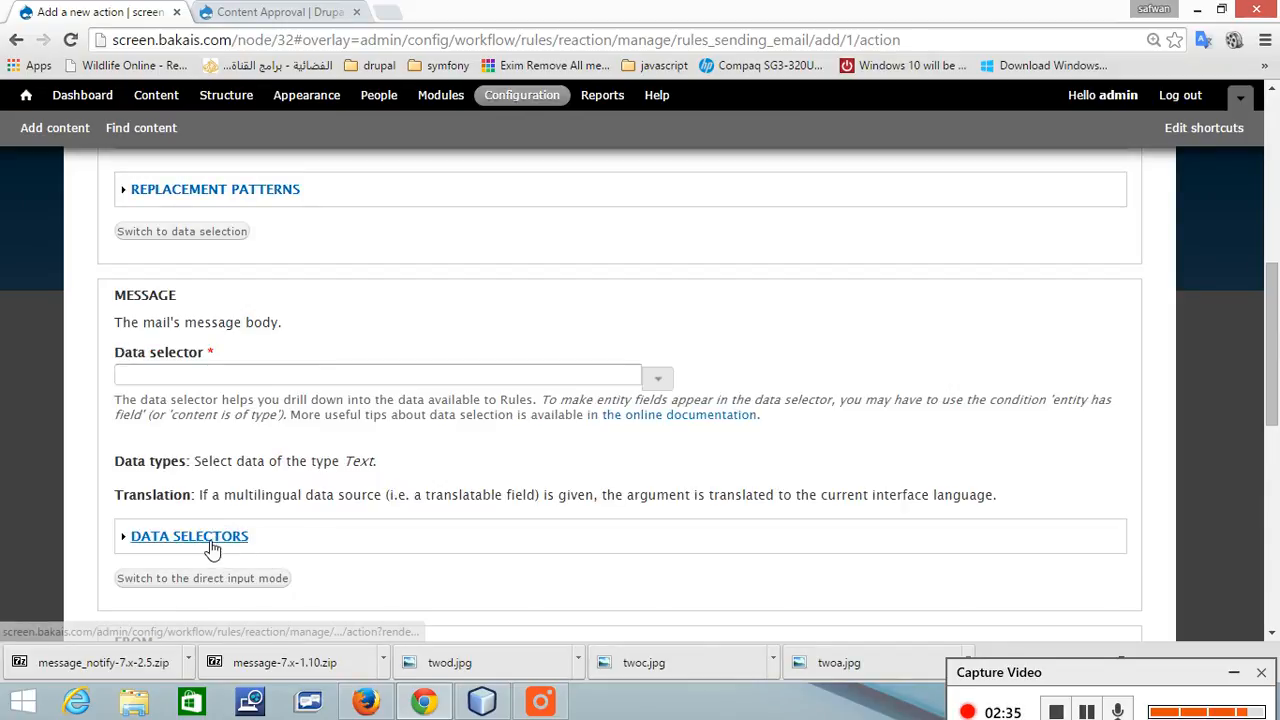
pyautogui.click(188, 536)
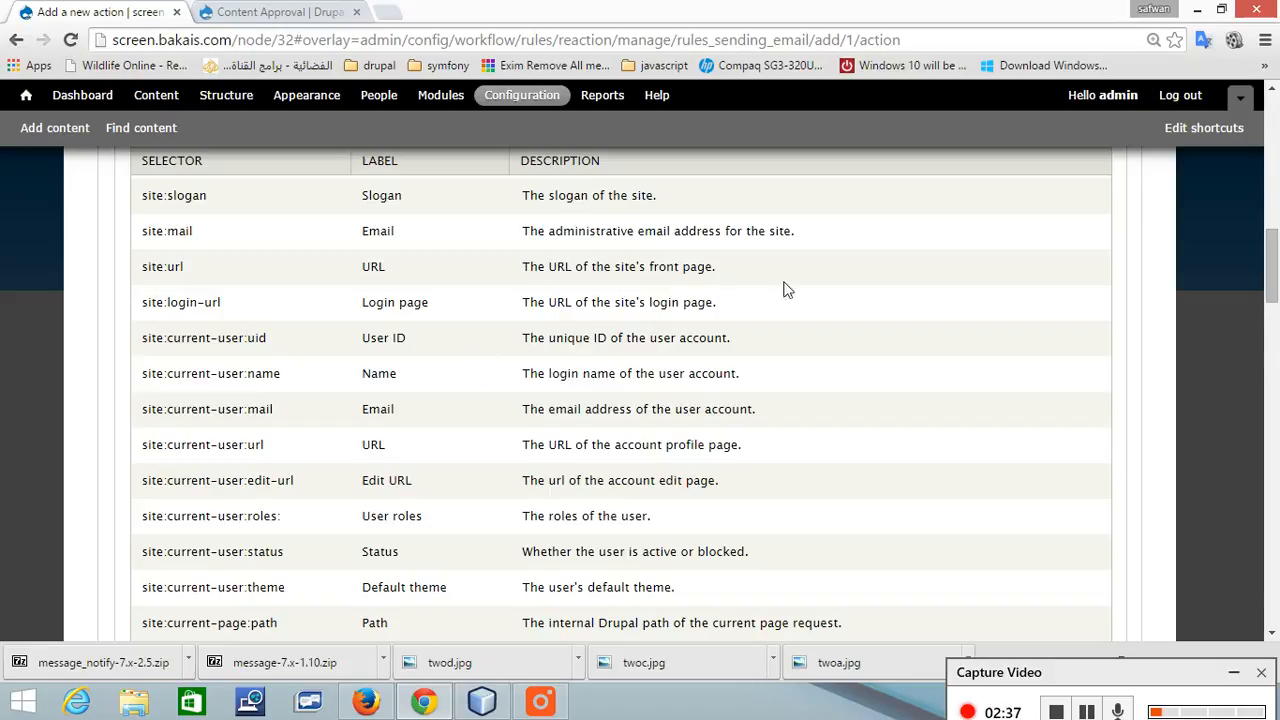
pyautogui.scroll(-3)
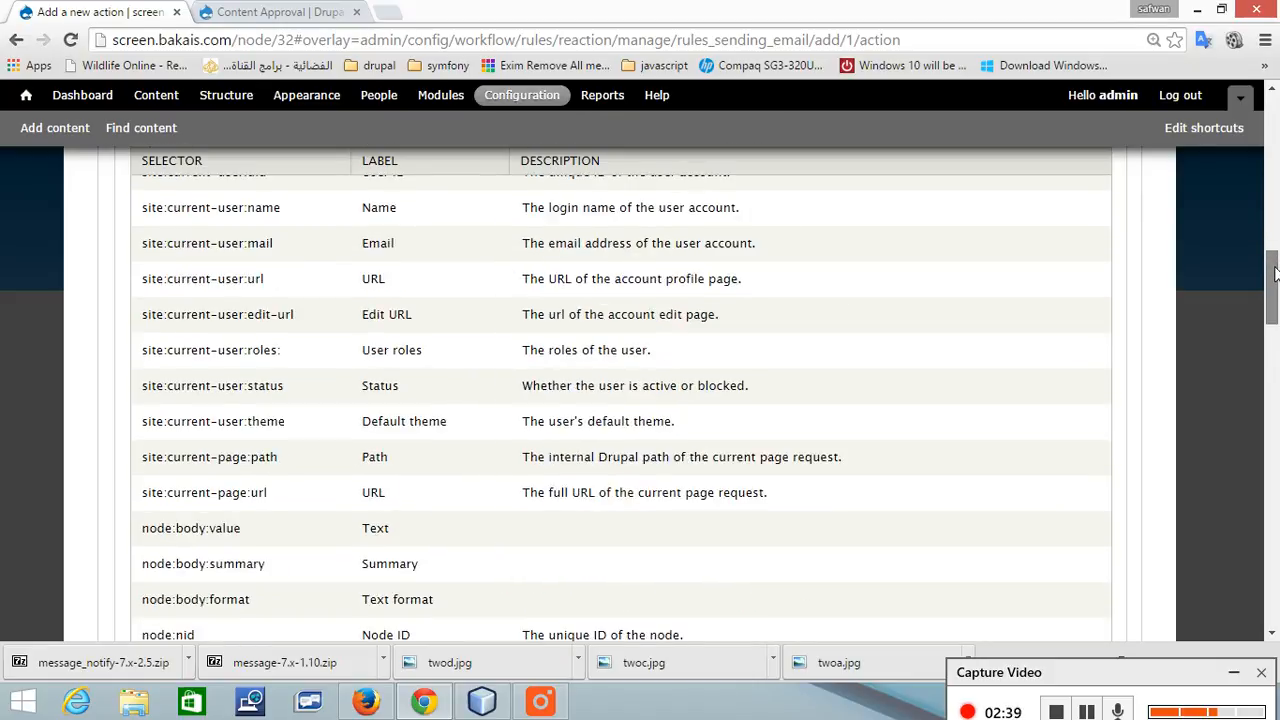
pyautogui.scroll(-3)
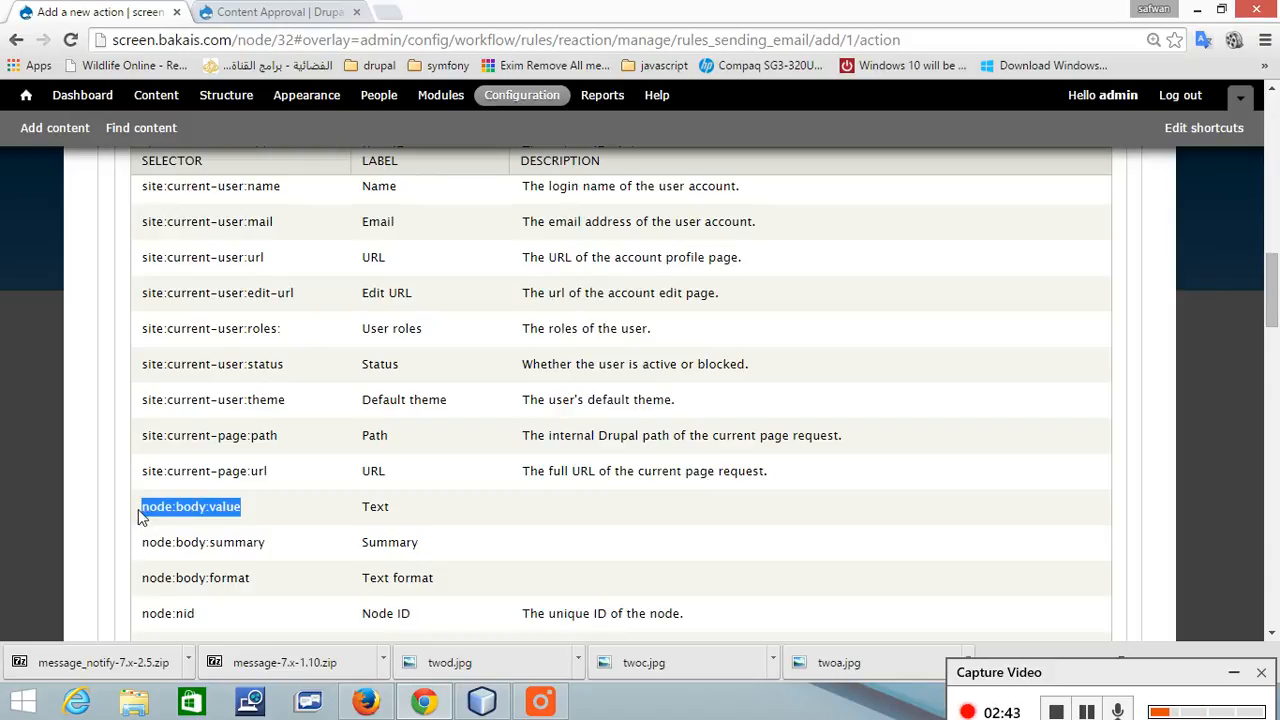
pyautogui.moveTo(1018, 358)
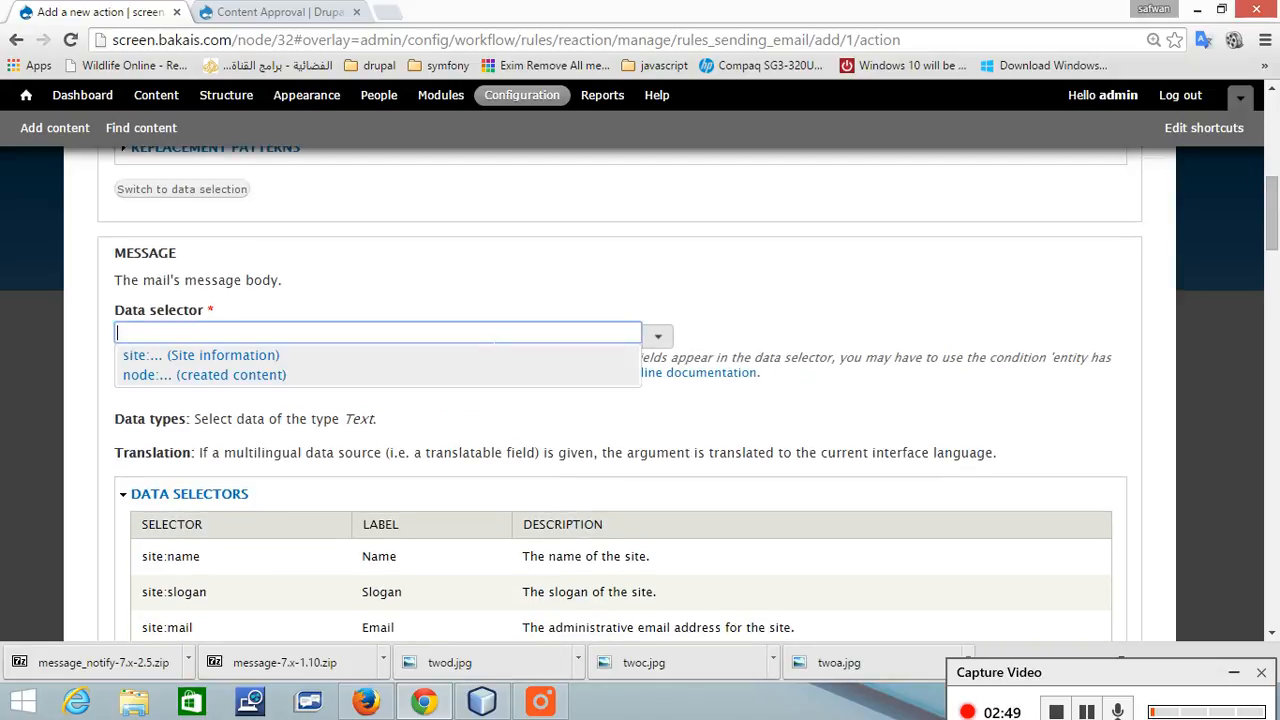
pyautogui.write('node:body:value')
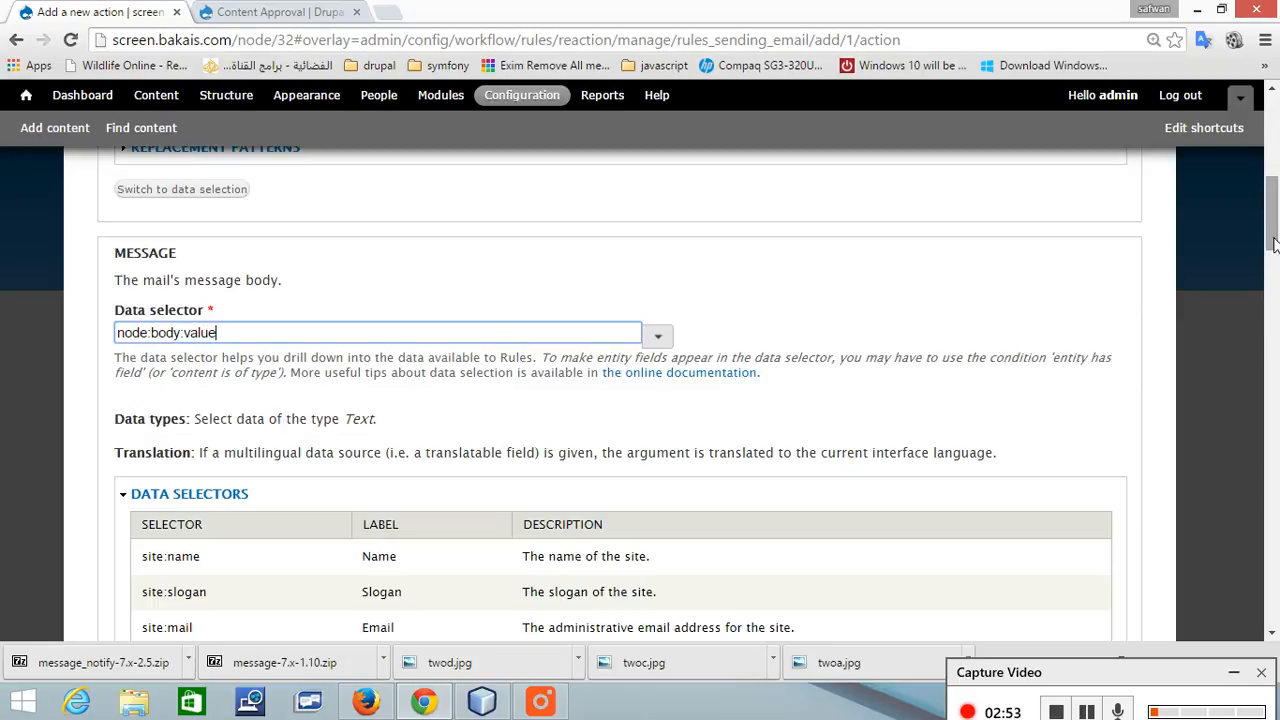
pyautogui.scroll(-3)
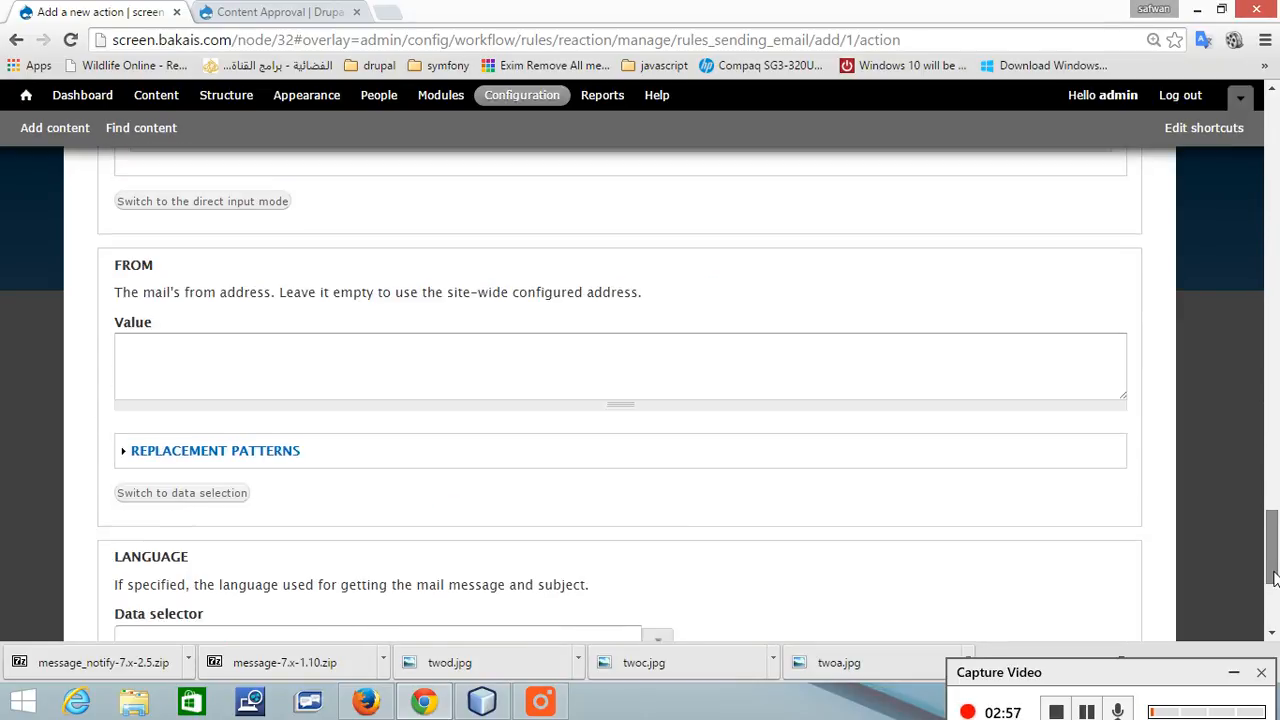
# Scroll to the bottom of the Send mail form and save the action
pyautogui.scroll(-3)
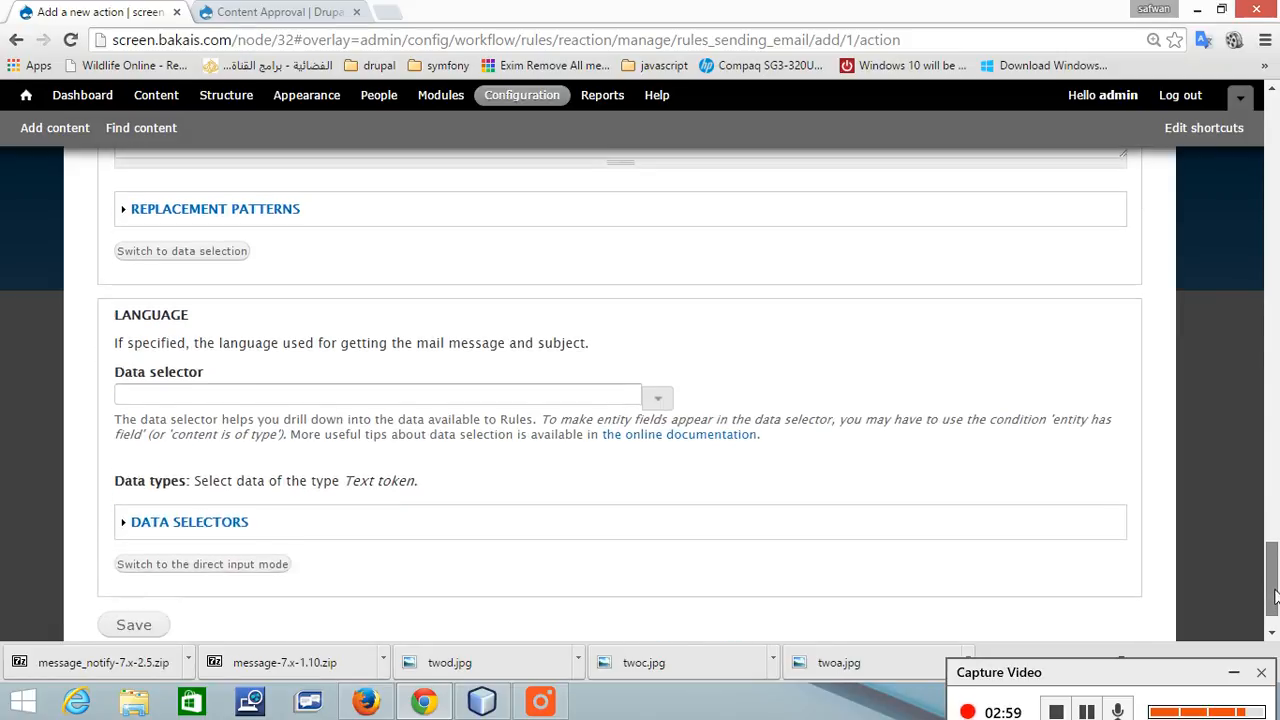
pyautogui.scroll(-3)
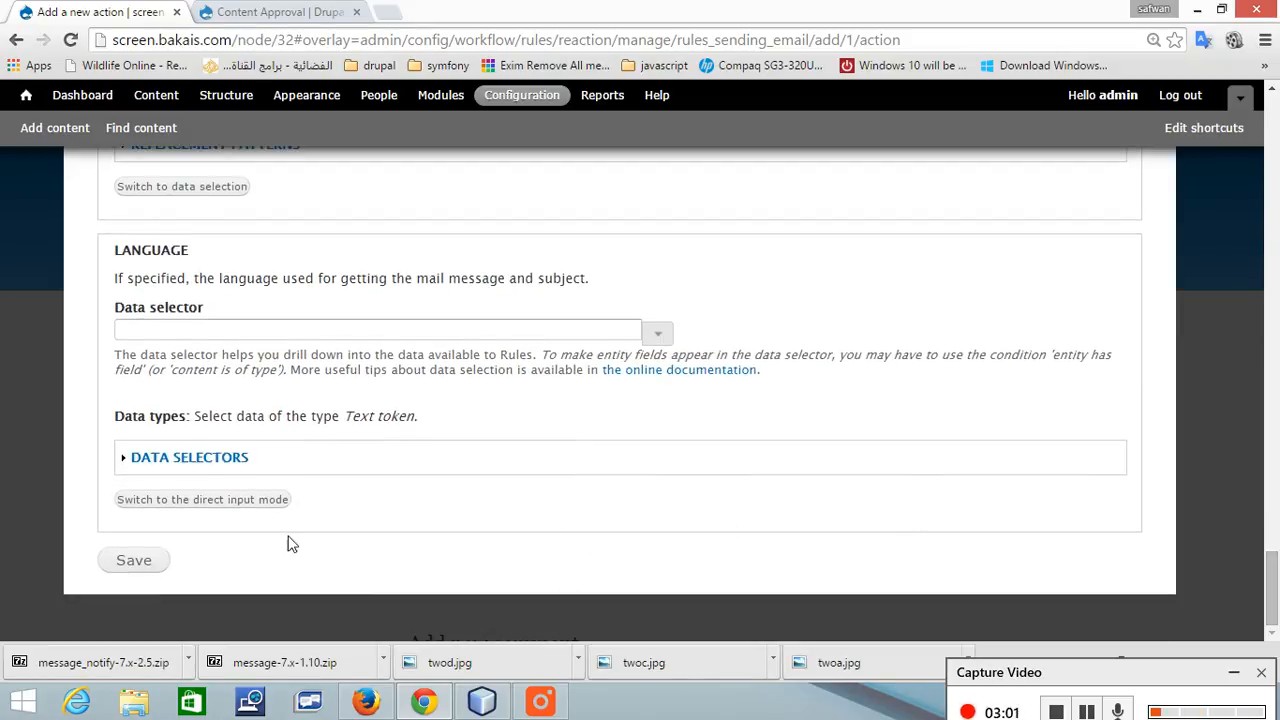
pyautogui.click(133, 560)
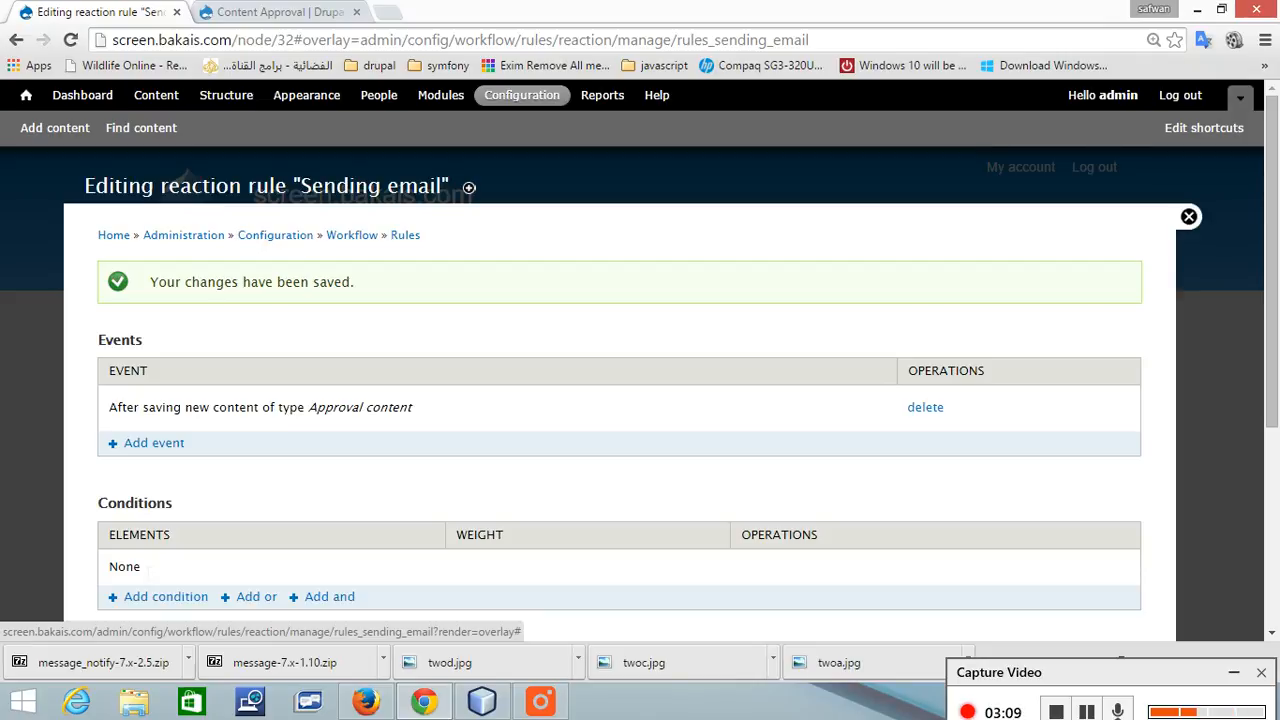
pyautogui.moveTo(127, 166)
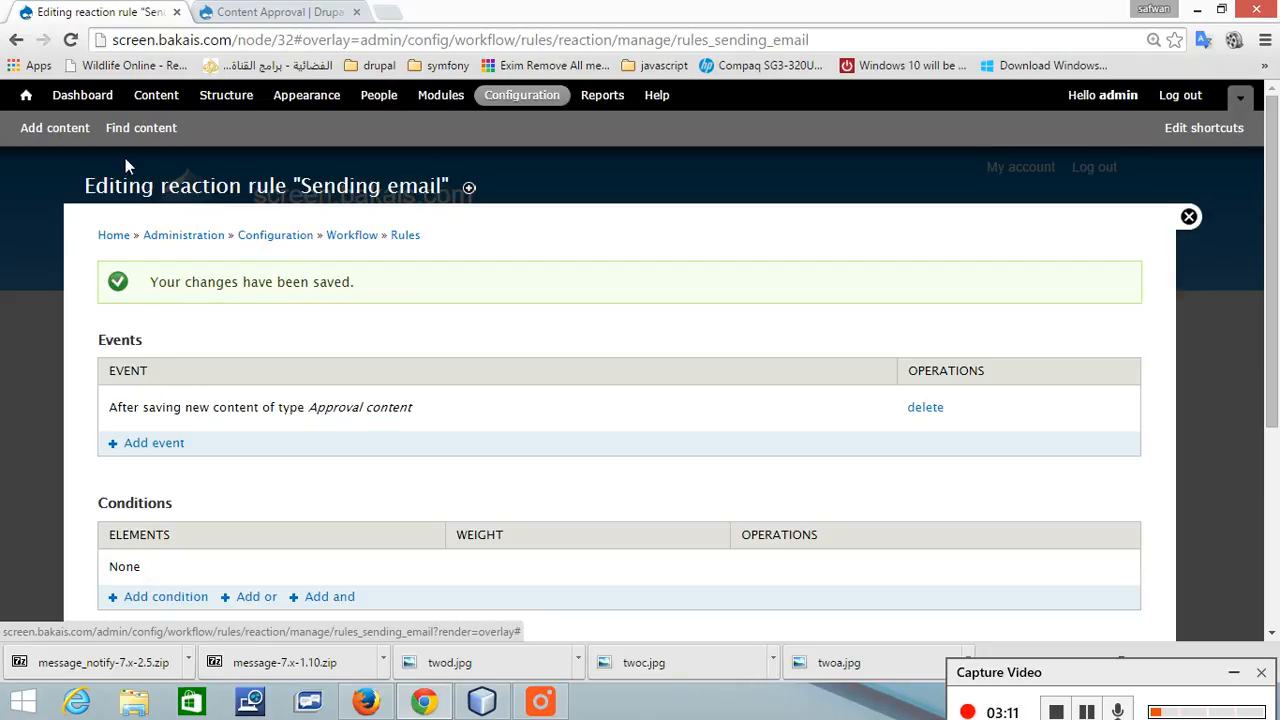
# Add Approval content 'One' with body 'Sending by email check this' and save it unpublished
pyautogui.click(54, 127)
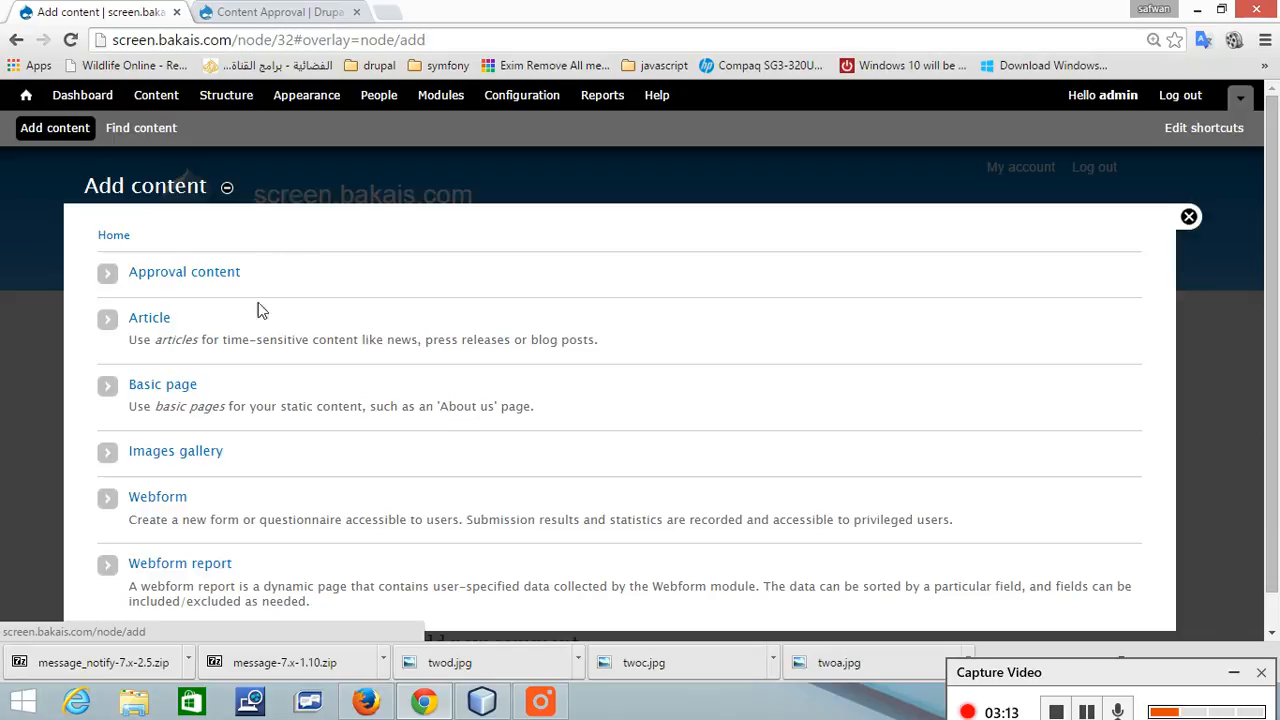
pyautogui.click(184, 271)
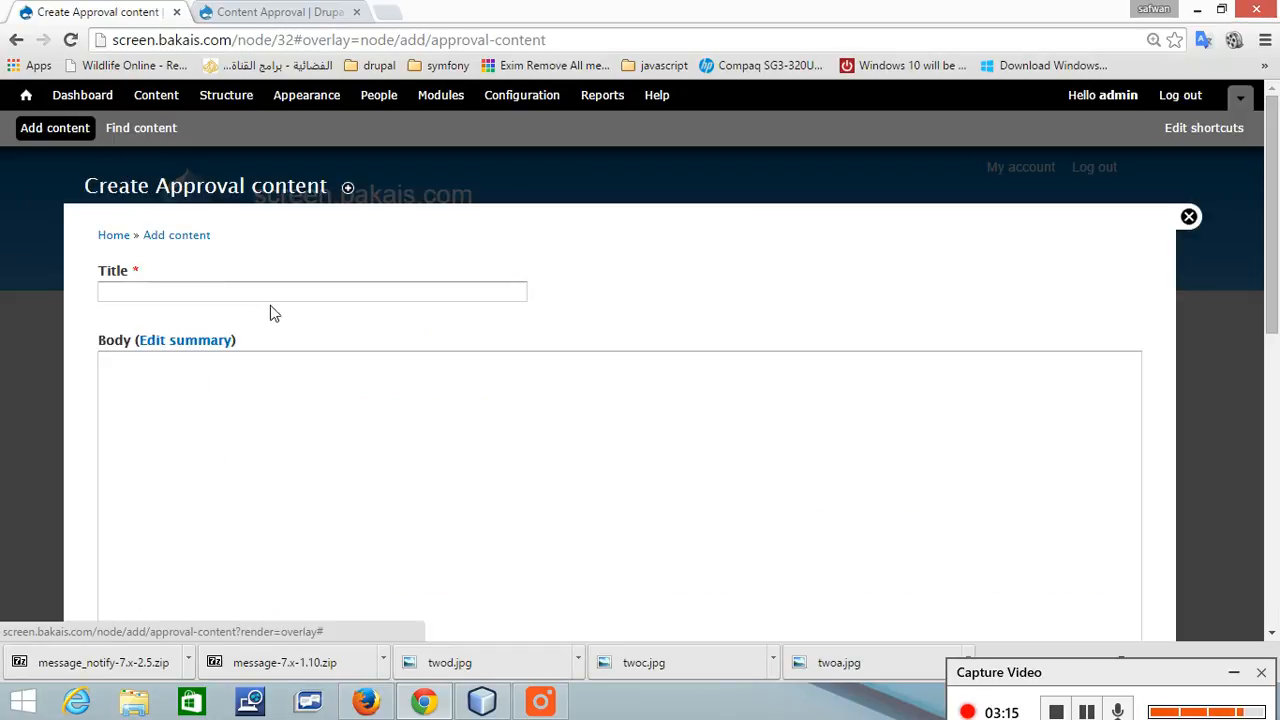
pyautogui.write('C')
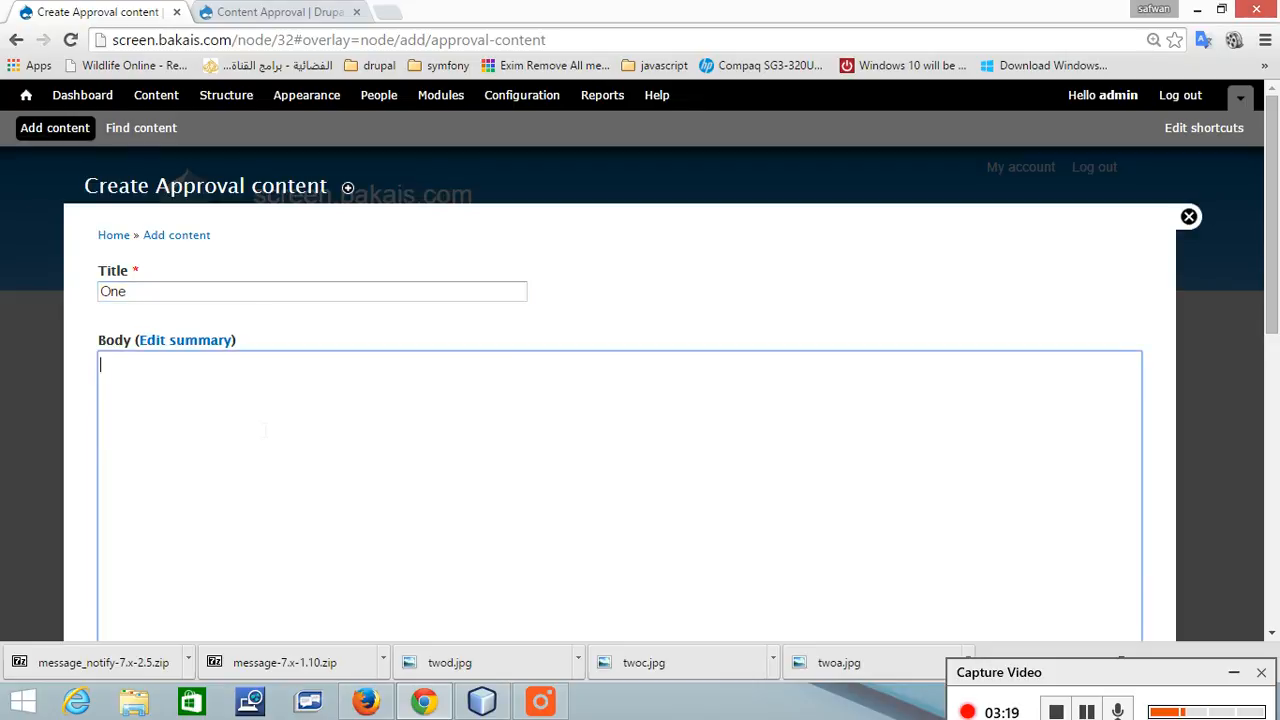
pyautogui.write('Sending by email check')
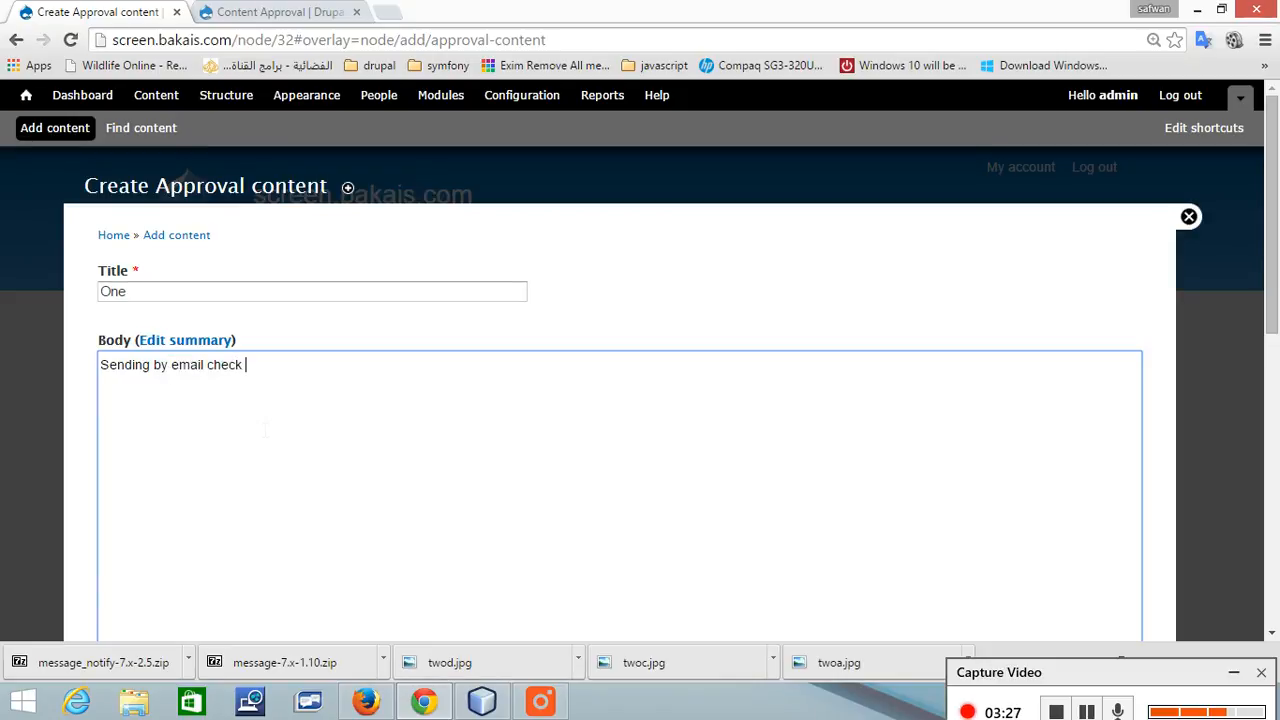
pyautogui.write('this')
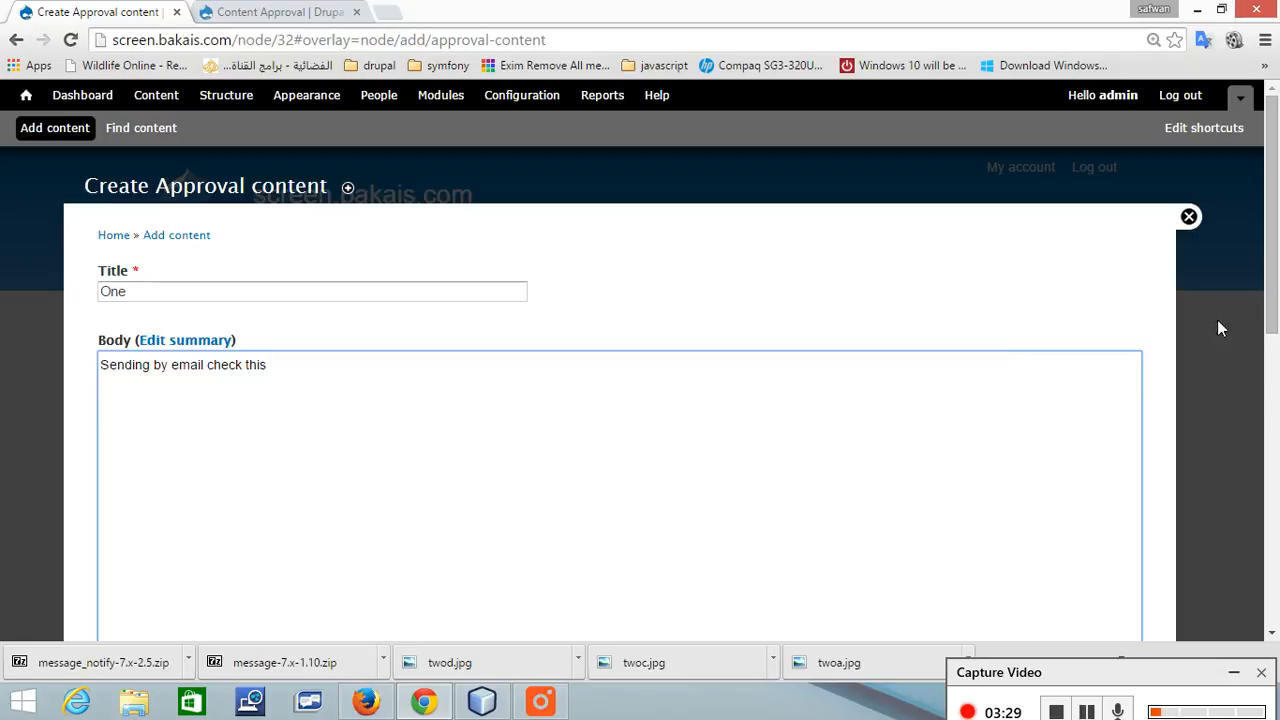
pyautogui.scroll(-3)
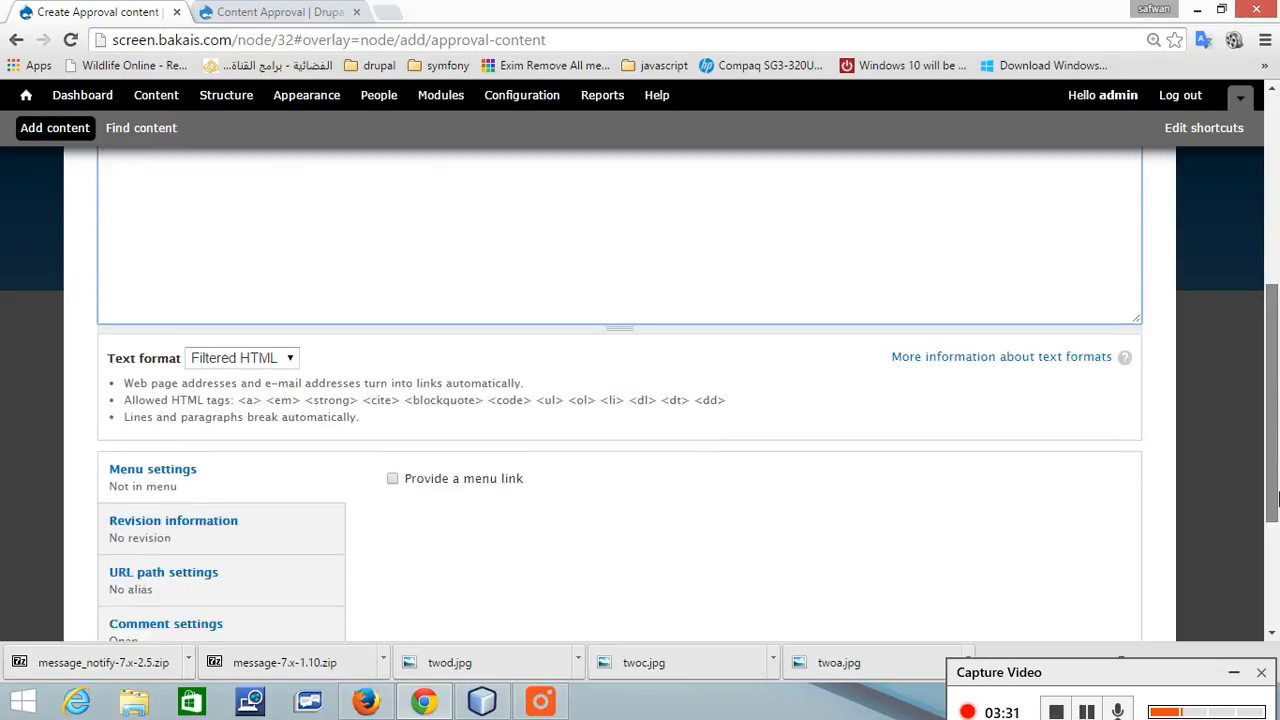
pyautogui.scroll(-3)
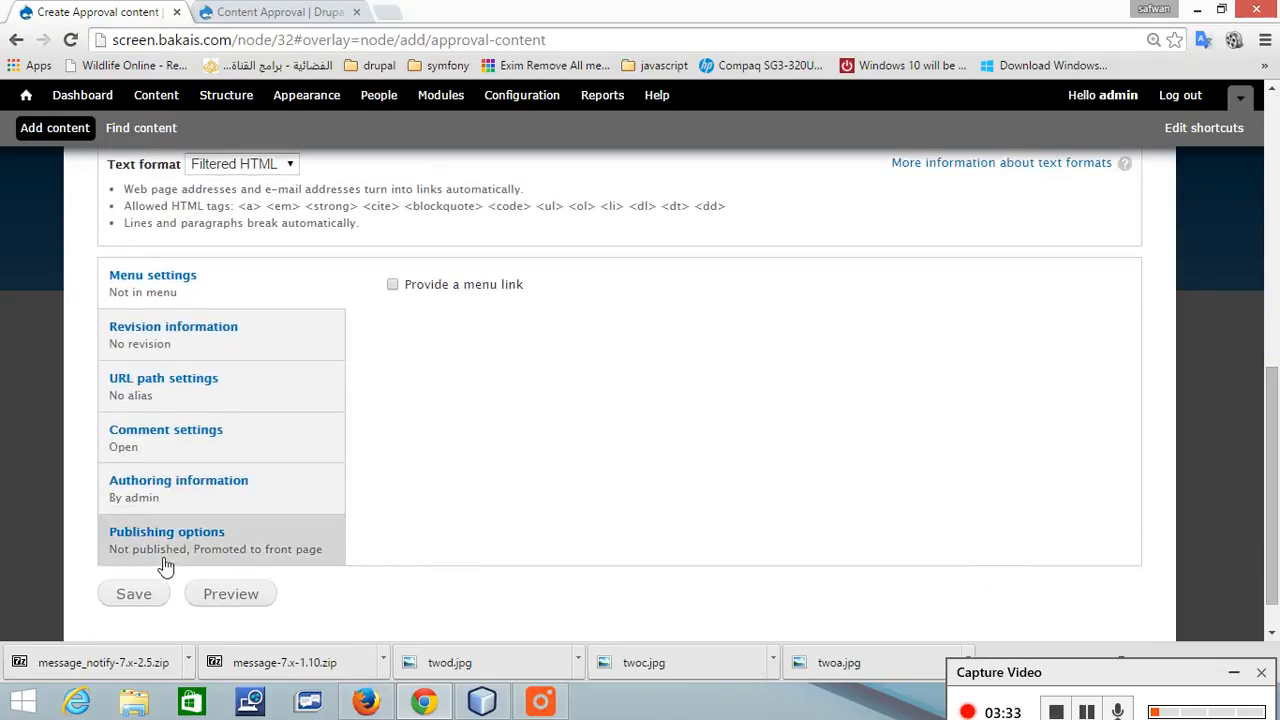
pyautogui.click(133, 593)
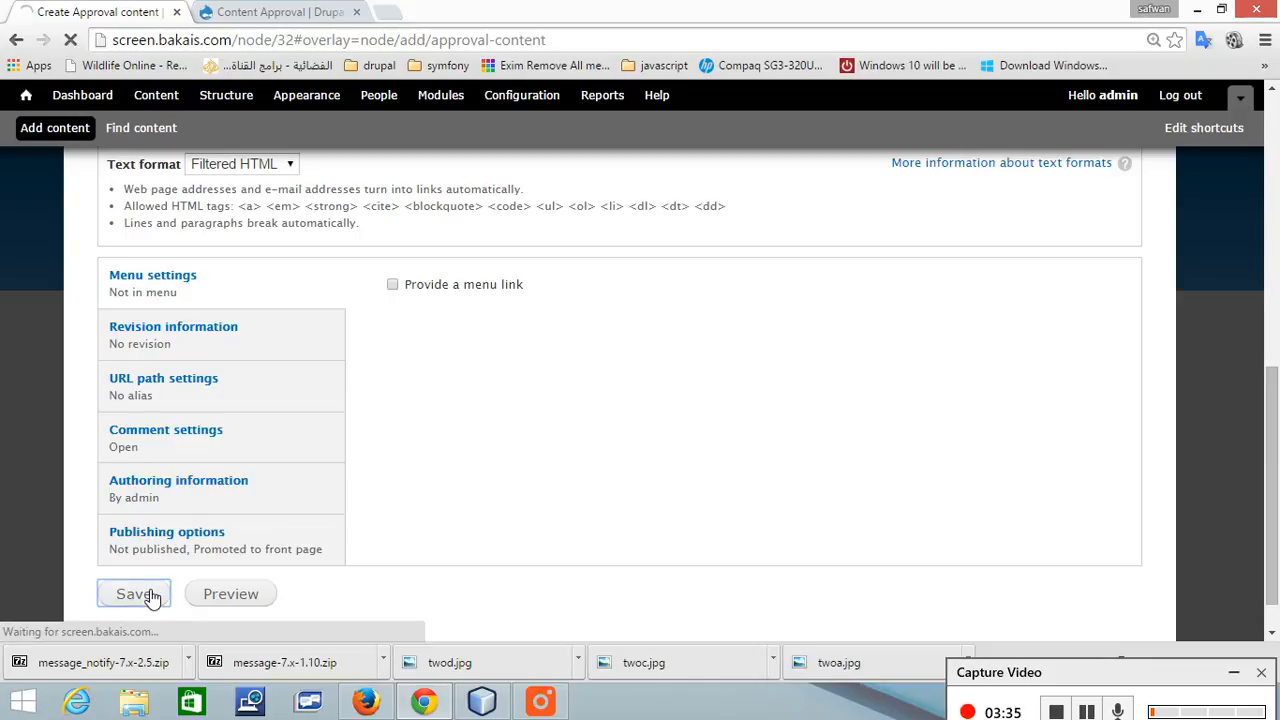
pyautogui.click(135, 593)
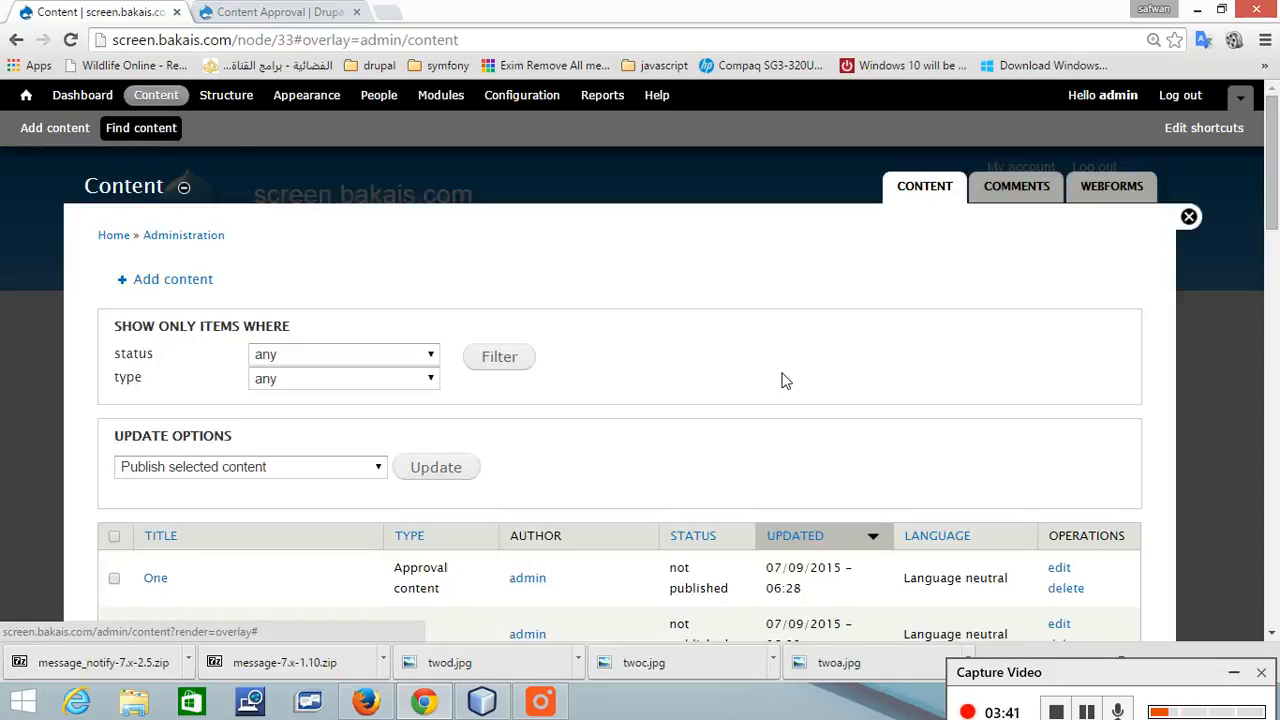
pyautogui.moveTo(172, 587)
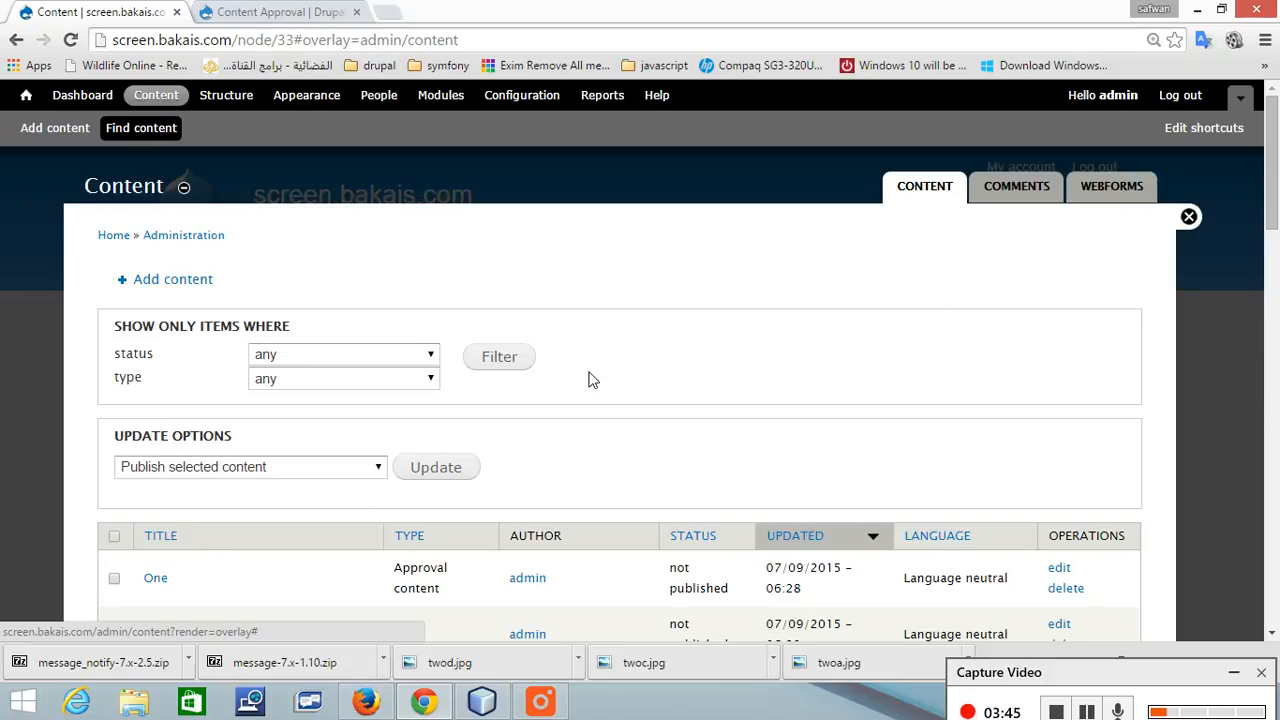
pyautogui.moveTo(380, 705)
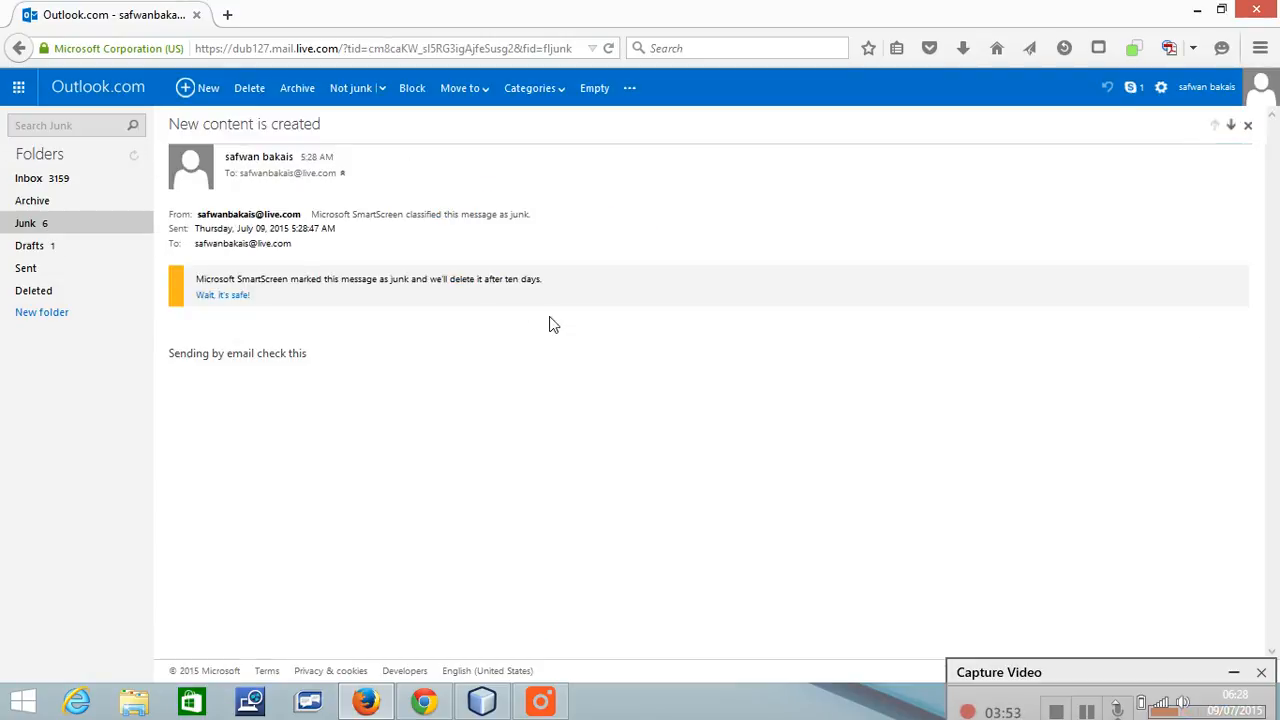
pyautogui.moveTo(330, 362)
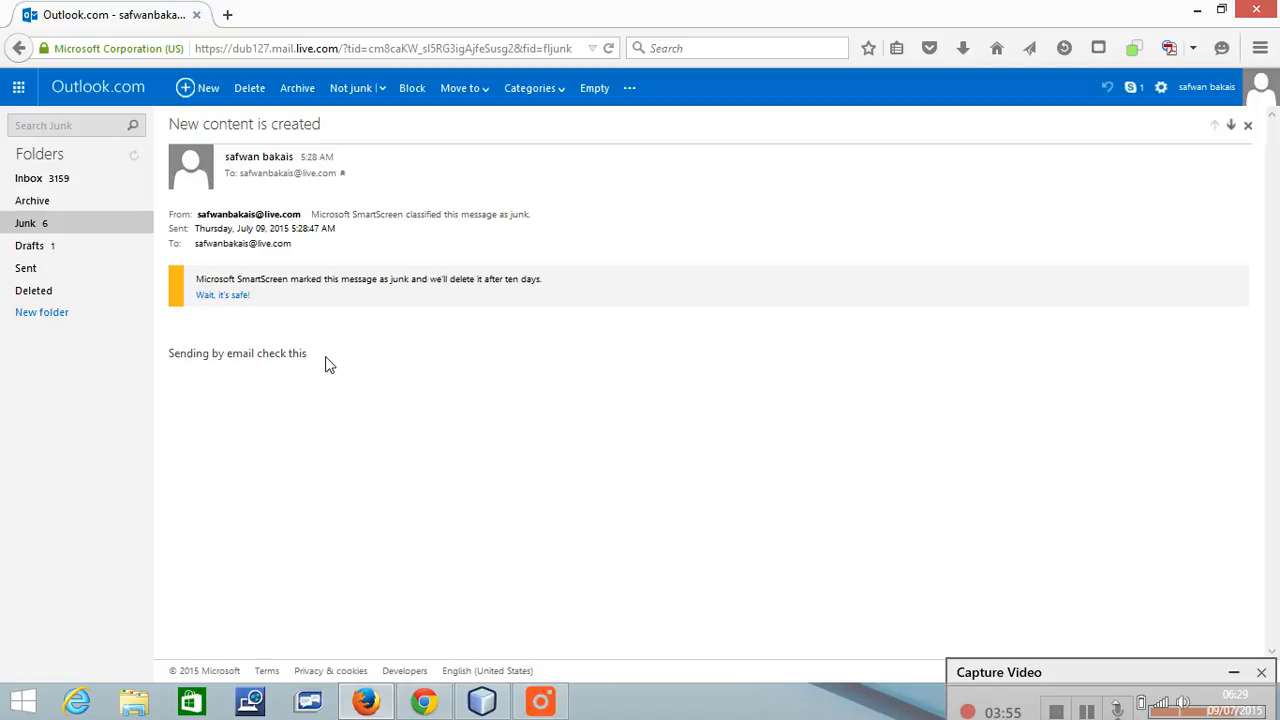
pyautogui.moveTo(1042, 686)
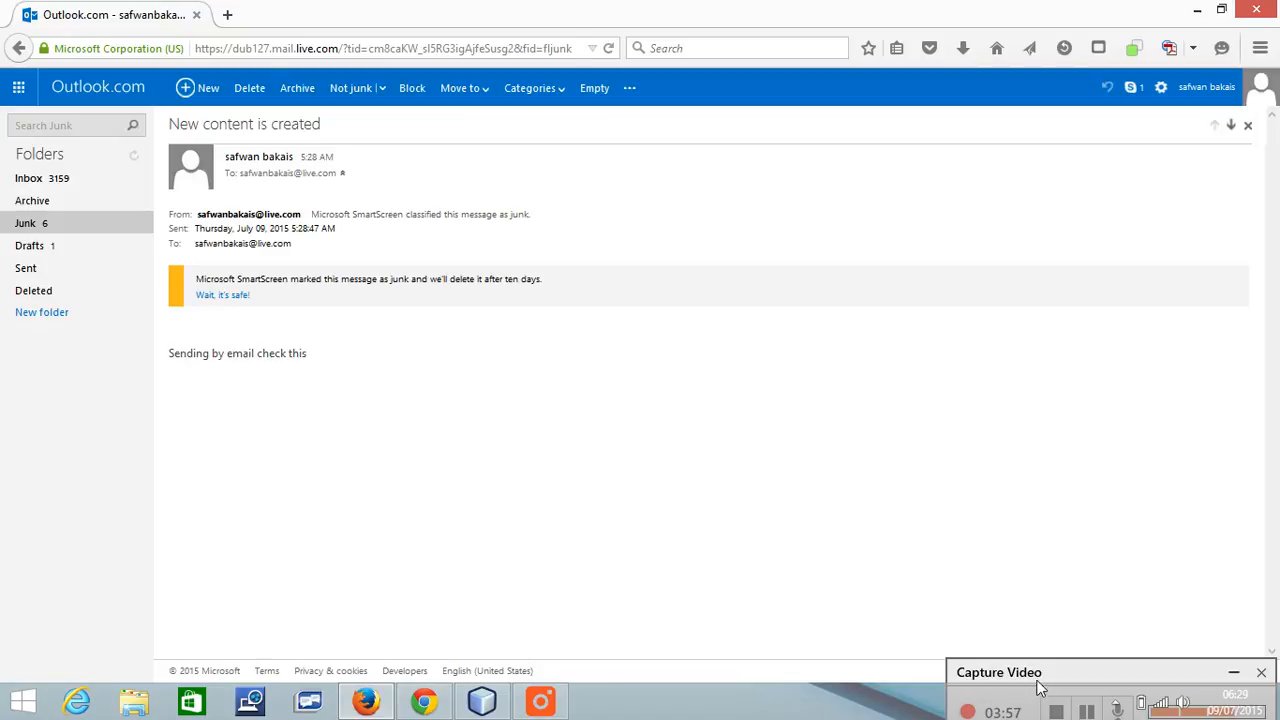